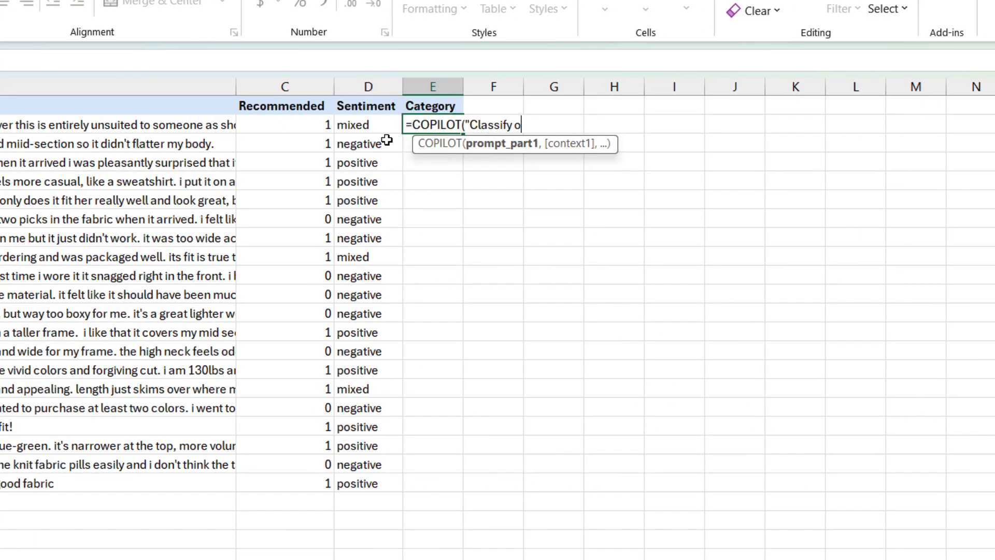
Enter a COPILOT formula classifying knit-top reviews B2:B21 into 5 clothing-relevant categories.
{"action": "type", "text": "each of these reviews of a knit top into 5 categories"}
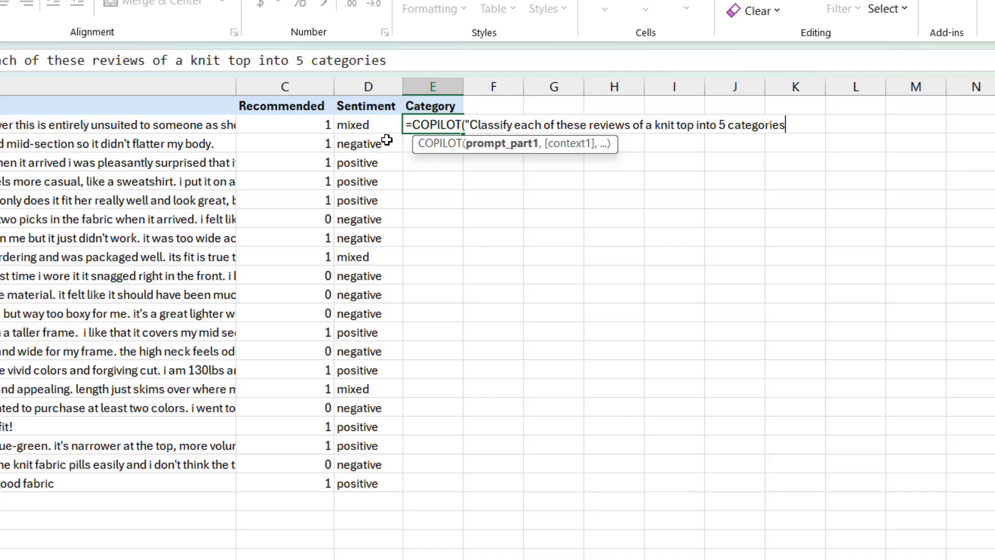
{"action": "type", "text": "relevant to clothing\",B2:B21"}
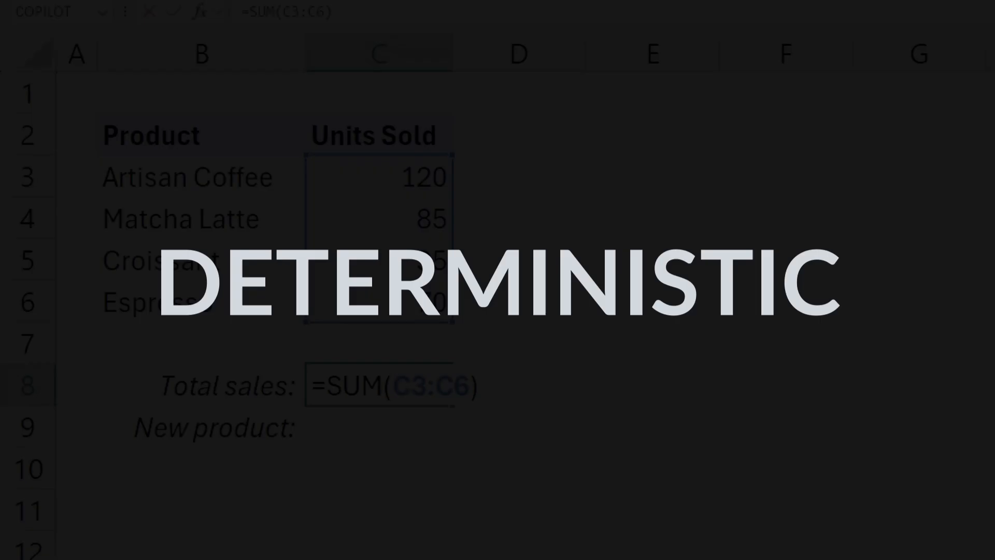
Fill the New product cell with =COPILOT("Suggest a new product for this line",B3:B6).
{"action": "left_click", "coordinate": [379, 426]}
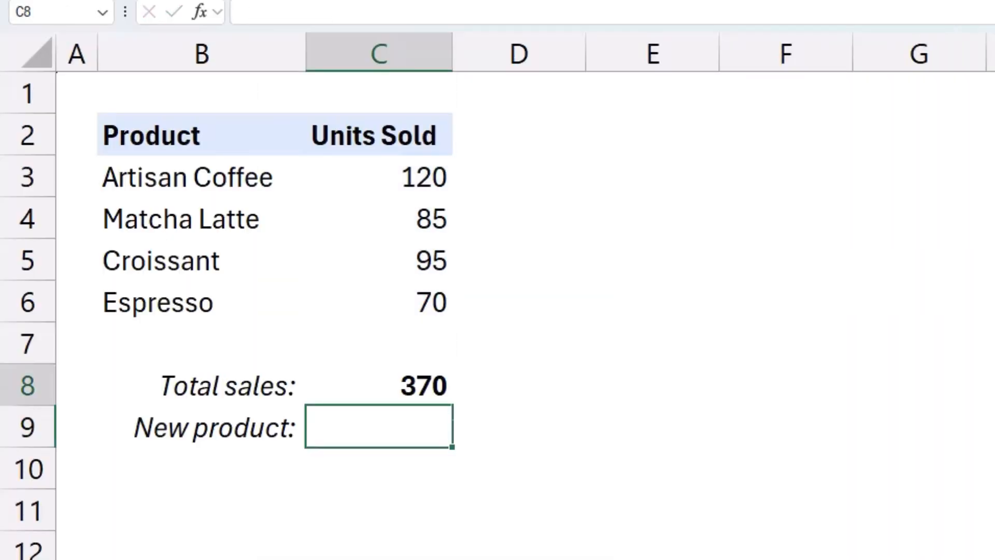
{"action": "left_click", "coordinate": [377, 426]}
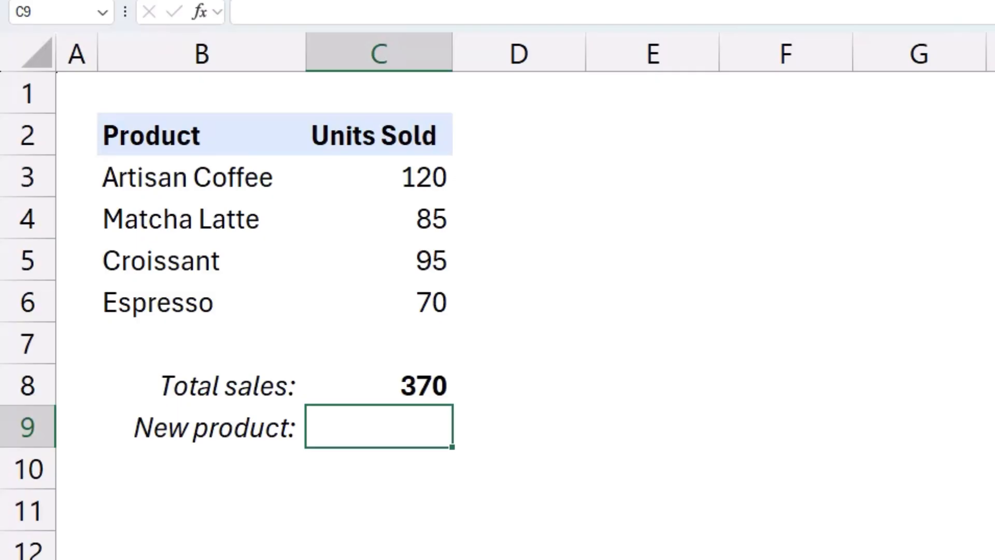
{"action": "type", "text": "=COPILOT(\"Suggest a new product for this line\",B3:B6)"}
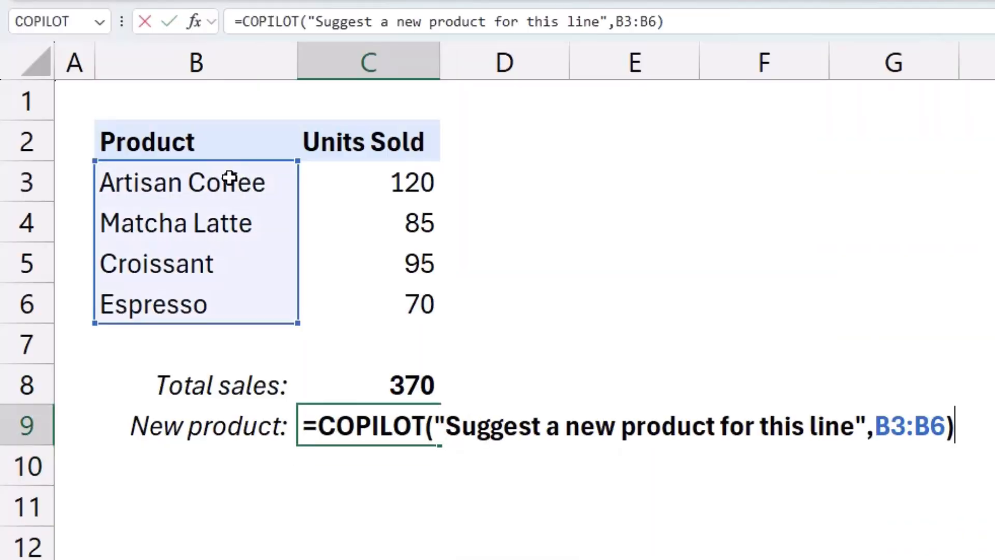
{"action": "key", "text": "Enter"}
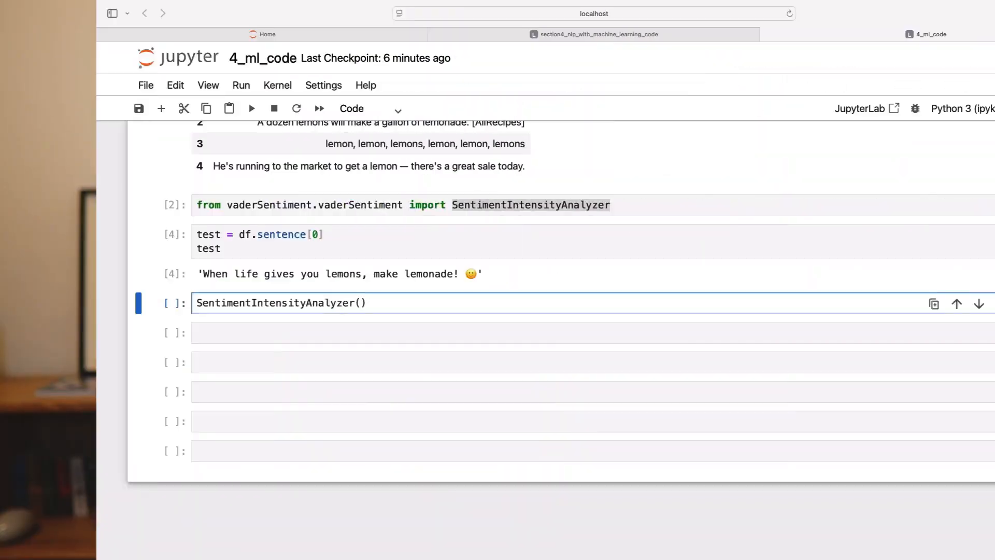
Create a SentimentIntensityAnalyzer and get polarity scores for the test sentence.
{"action": "type", "text": "analyzer = SentimentIntensityAnalyzer()"}
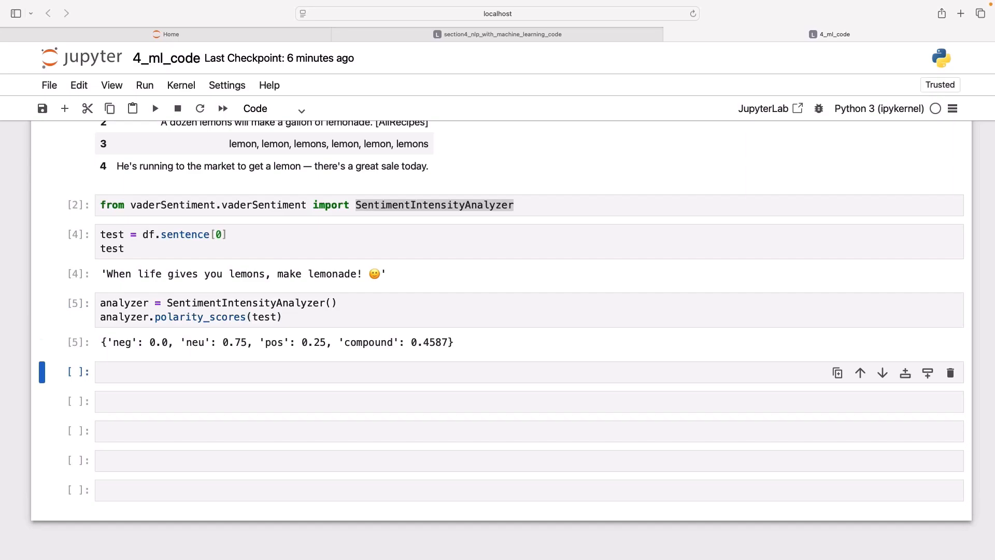
{"action": "type", "text": "analyzer.polarity_scores(test)"}
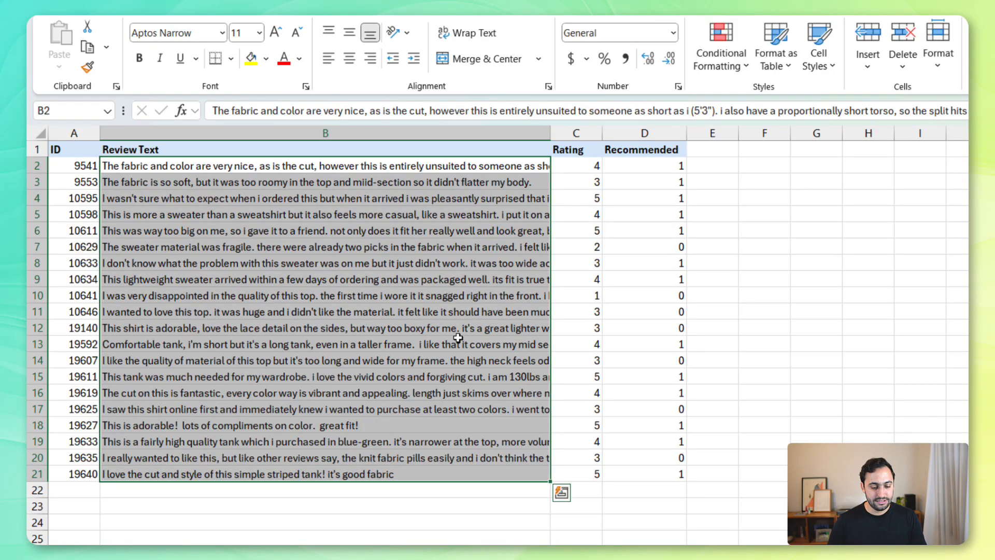
{"action": "left_click", "coordinate": [574, 164]}
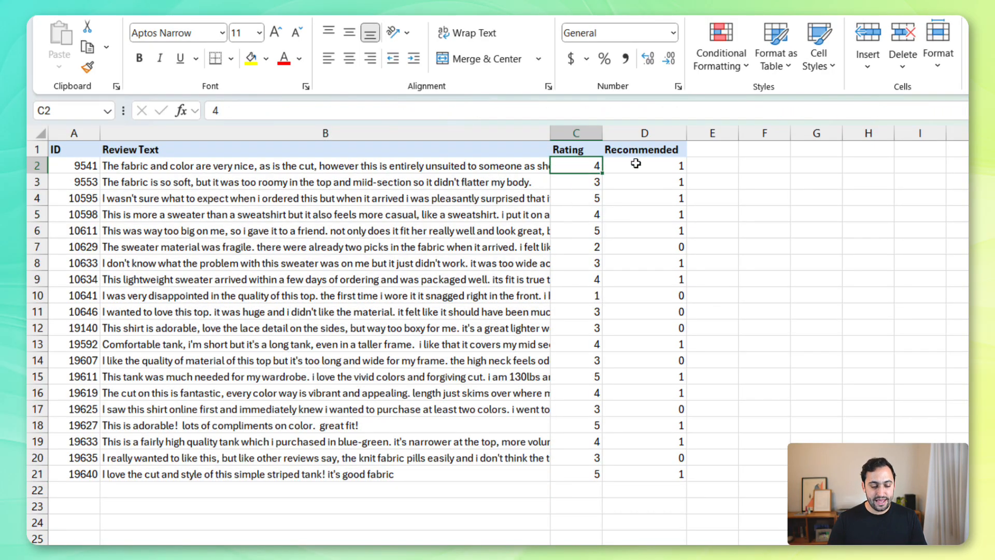
{"action": "left_click", "coordinate": [644, 165]}
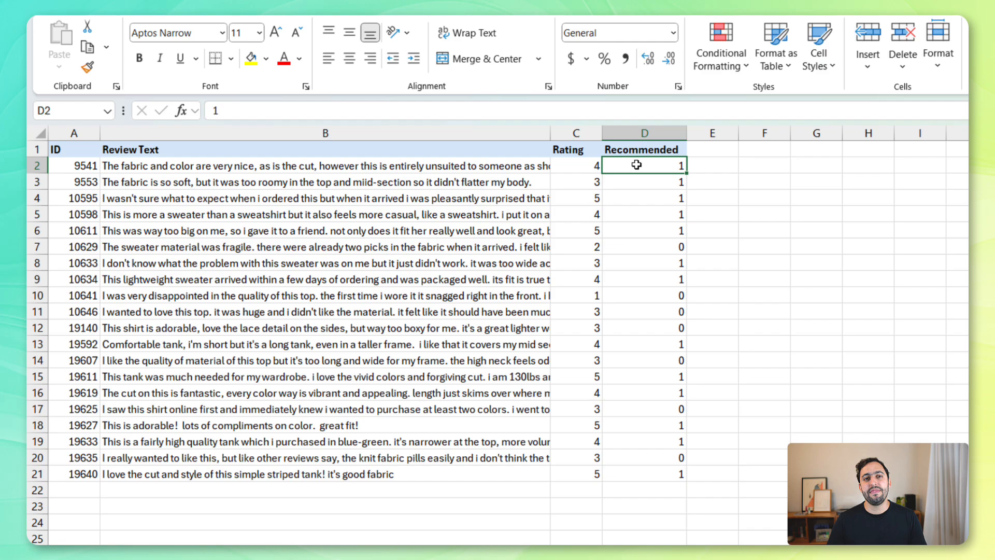
{"action": "mouse_move", "coordinate": [631, 164]}
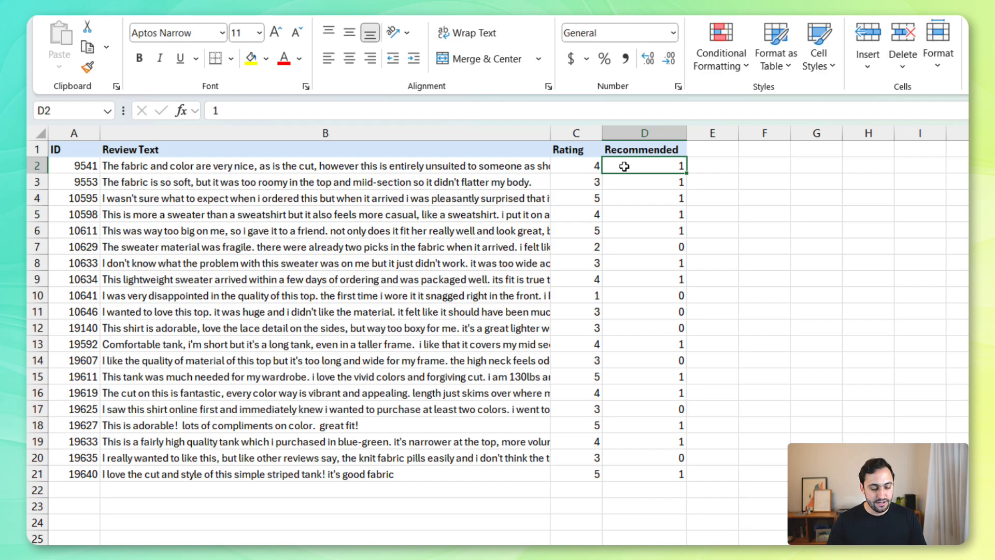
{"action": "left_click", "coordinate": [325, 196]}
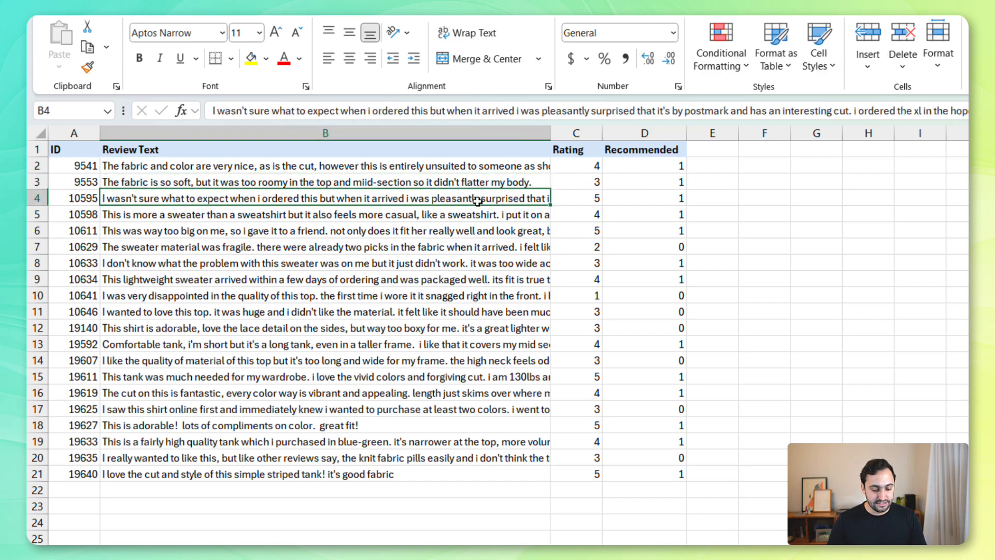
{"action": "left_click", "coordinate": [325, 230]}
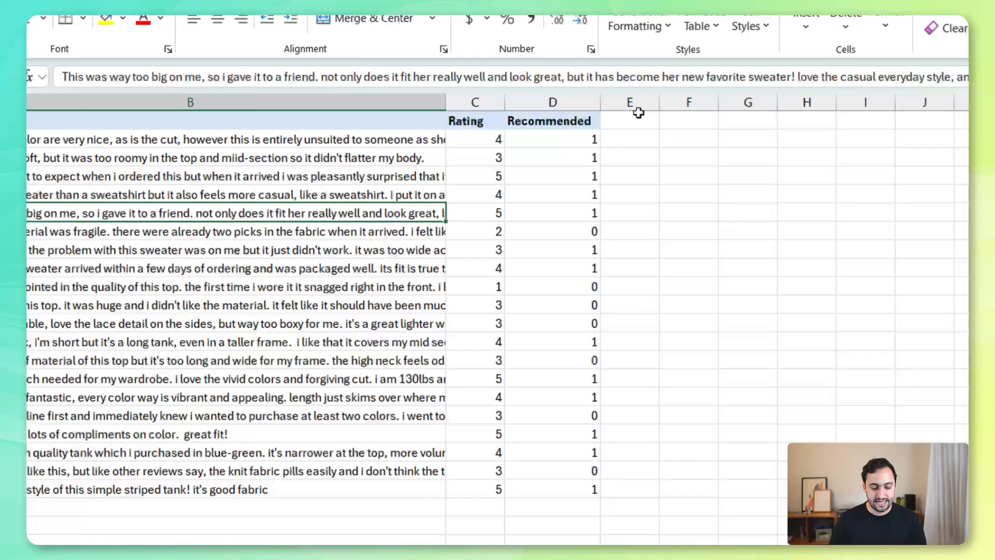
Head the new column Sentiment, widen it, and start a COPILOT formula in E2.
{"action": "type", "text": "Senti"}
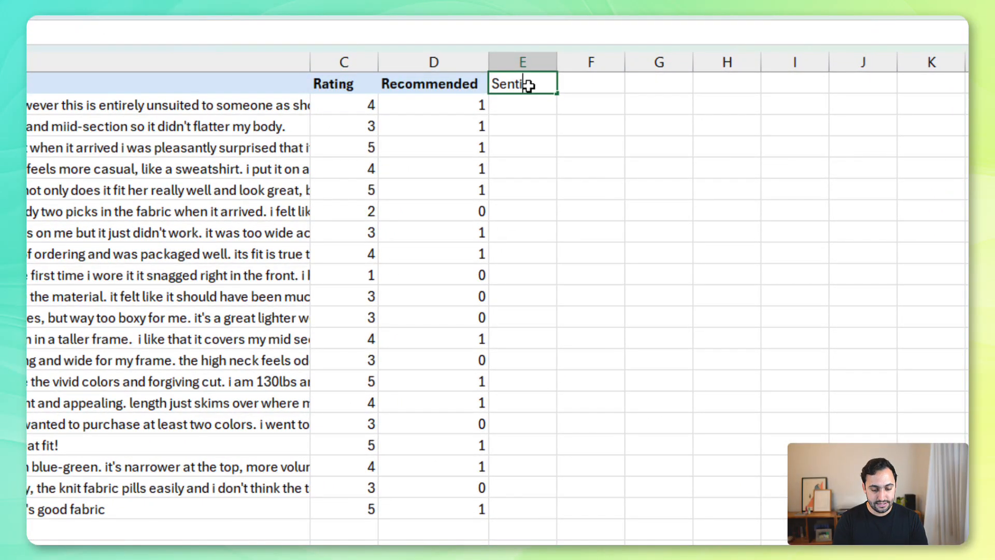
{"action": "left_click_drag", "start_coordinate": [558, 61], "coordinate": [558, 52]}
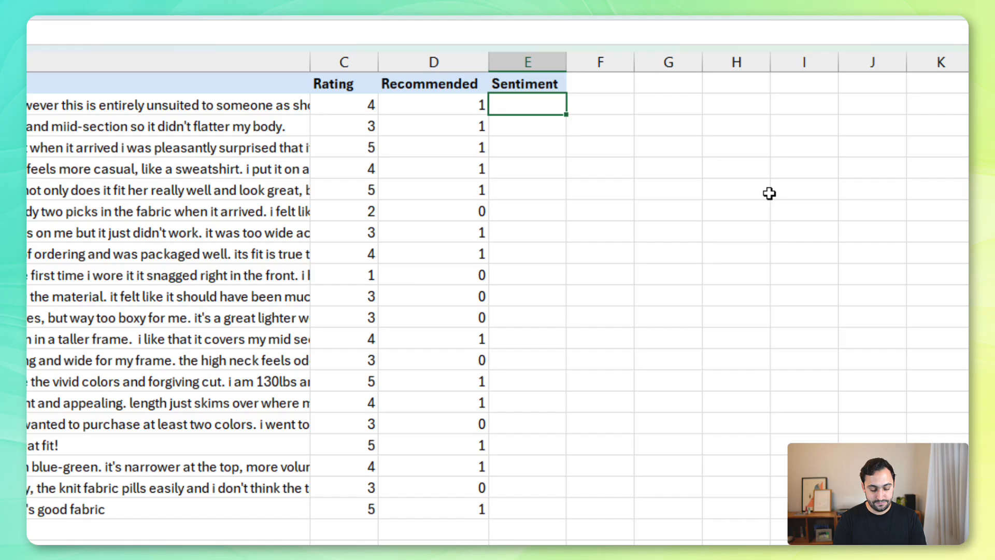
{"action": "type", "text": "=COPILOT("}
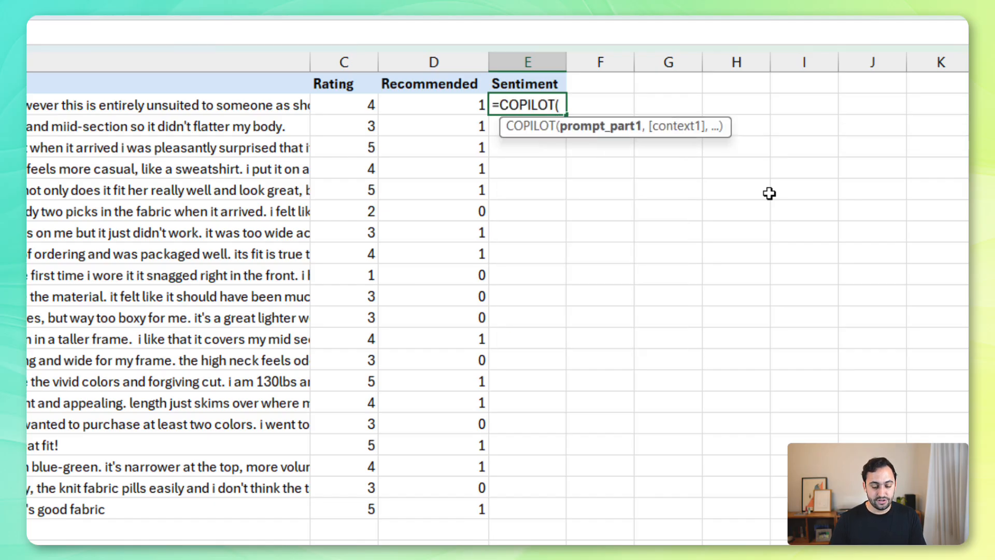
{"action": "mouse_move", "coordinate": [743, 193]}
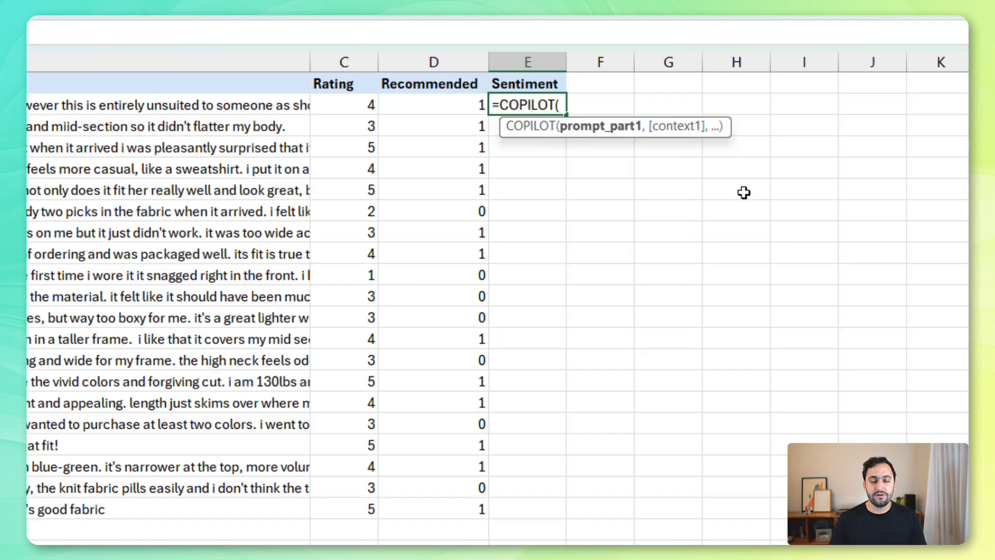
{"action": "mouse_move", "coordinate": [603, 177]}
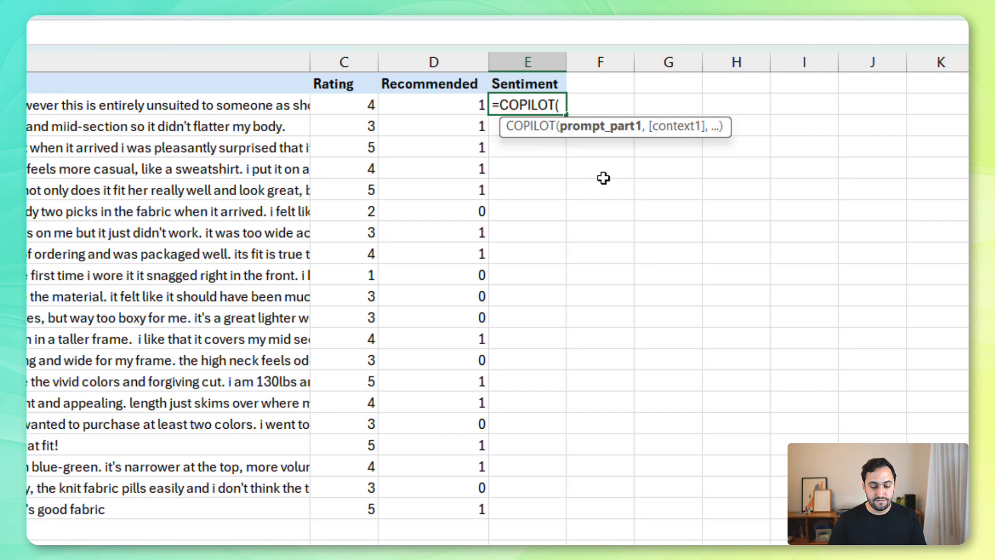
{"action": "mouse_move", "coordinate": [598, 156]}
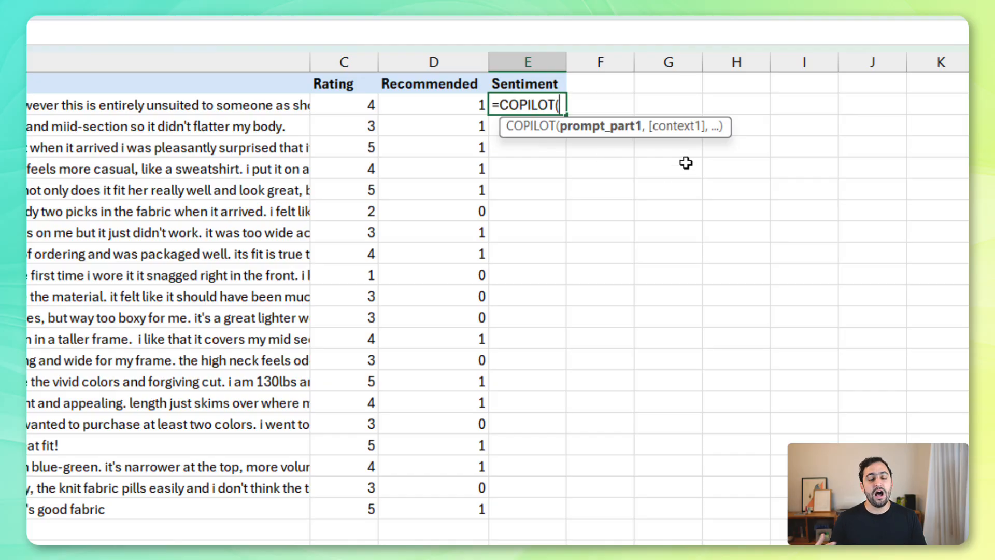
{"action": "mouse_move", "coordinate": [44, 100]}
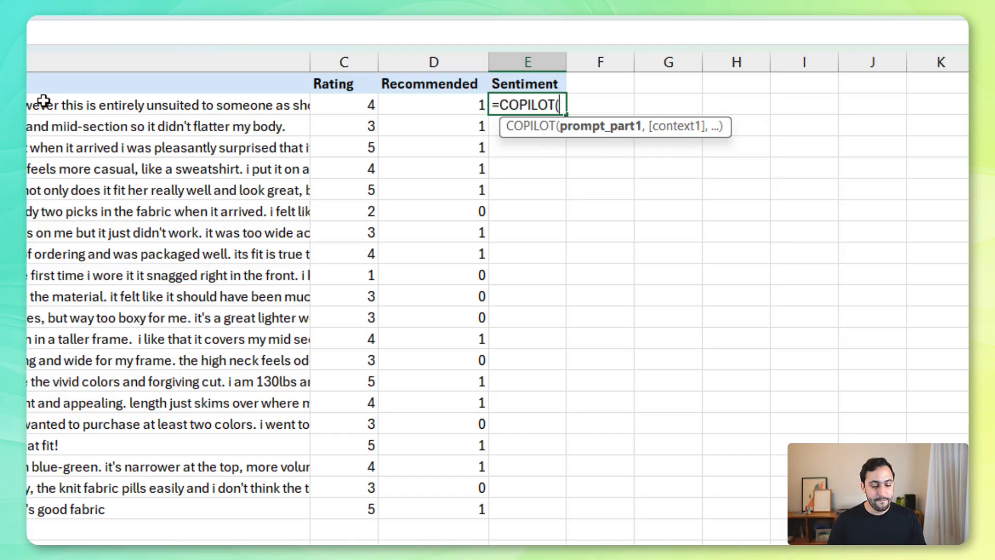
{"action": "mouse_move", "coordinate": [143, 260]}
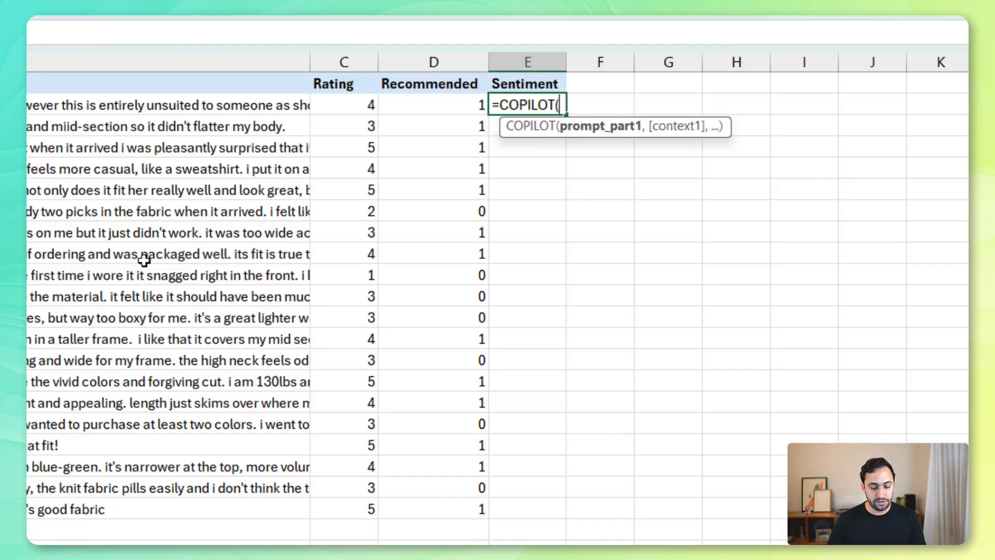
{"action": "mouse_move", "coordinate": [67, 143]}
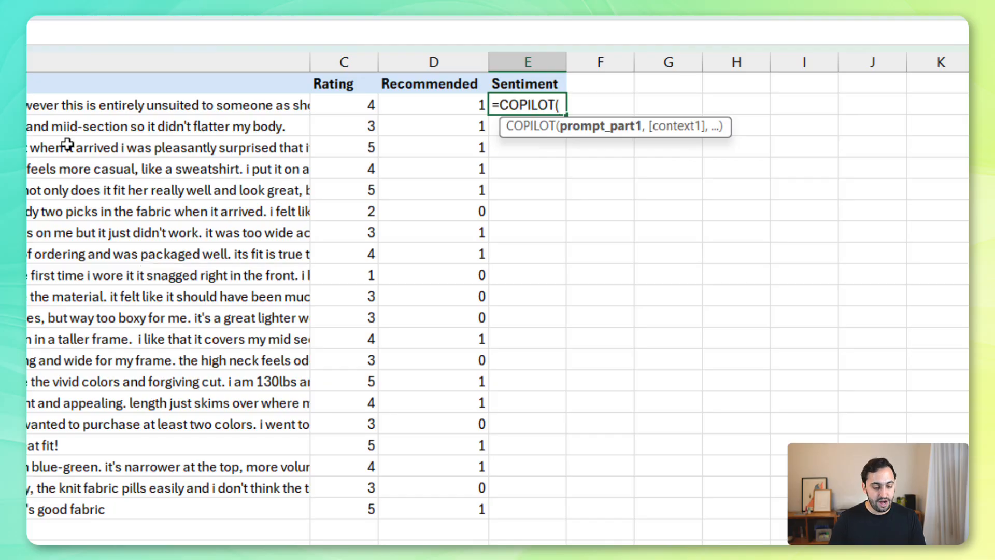
Write the prompt "Classify the sentiment for this review of a knit top".
{"action": "type", "text": "\""}
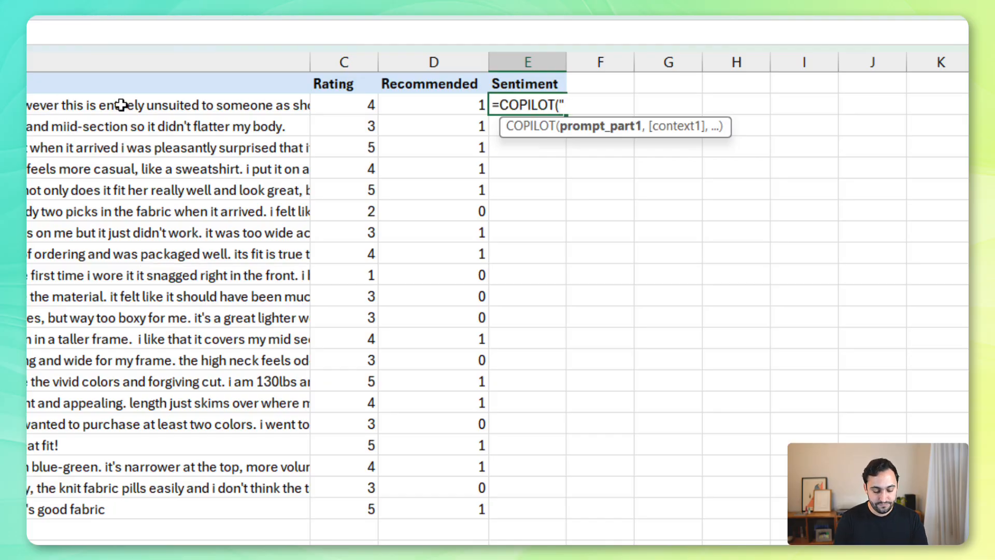
{"action": "type", "text": "Classify the s"}
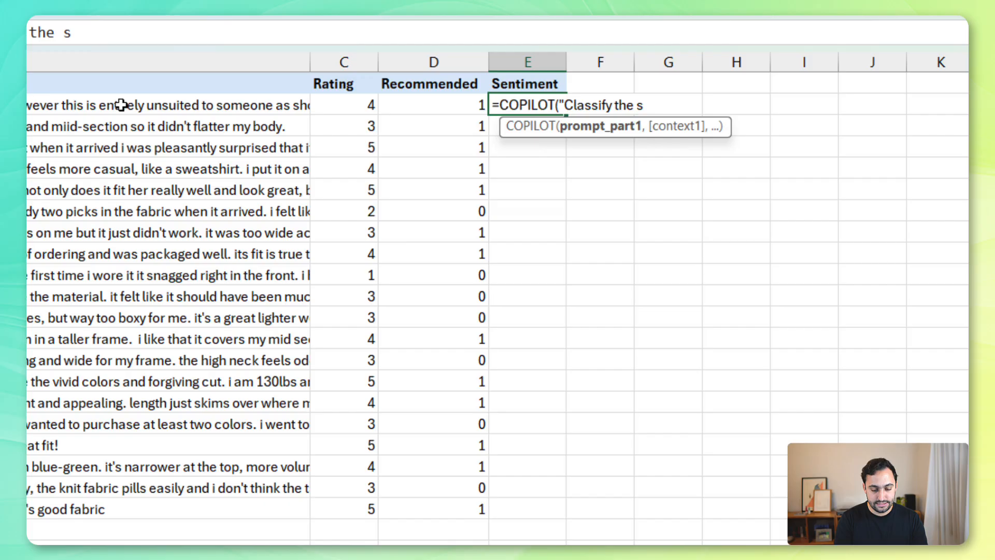
{"action": "type", "text": "entiment for this"}
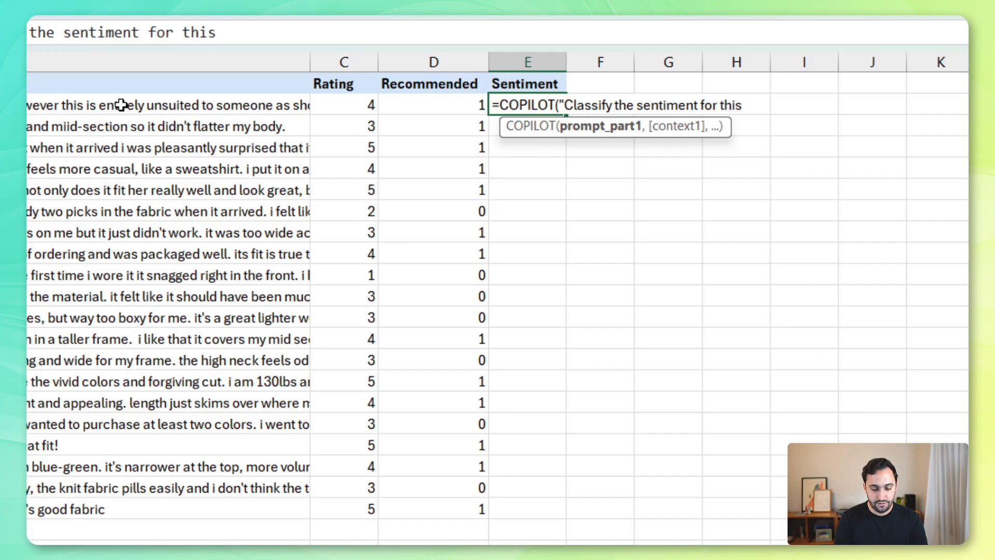
{"action": "type", "text": "review of a k"}
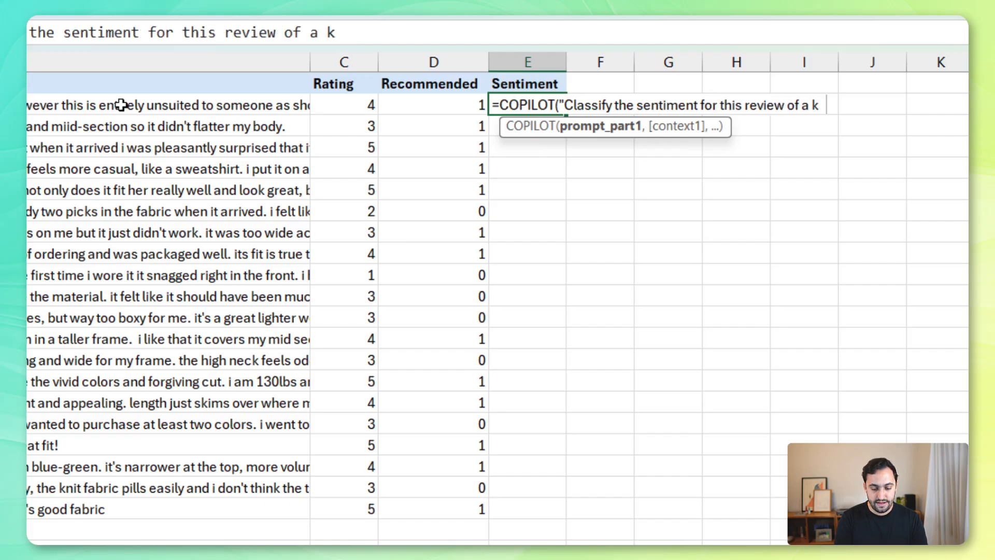
{"action": "type", "text": "nit top\",B2)"}
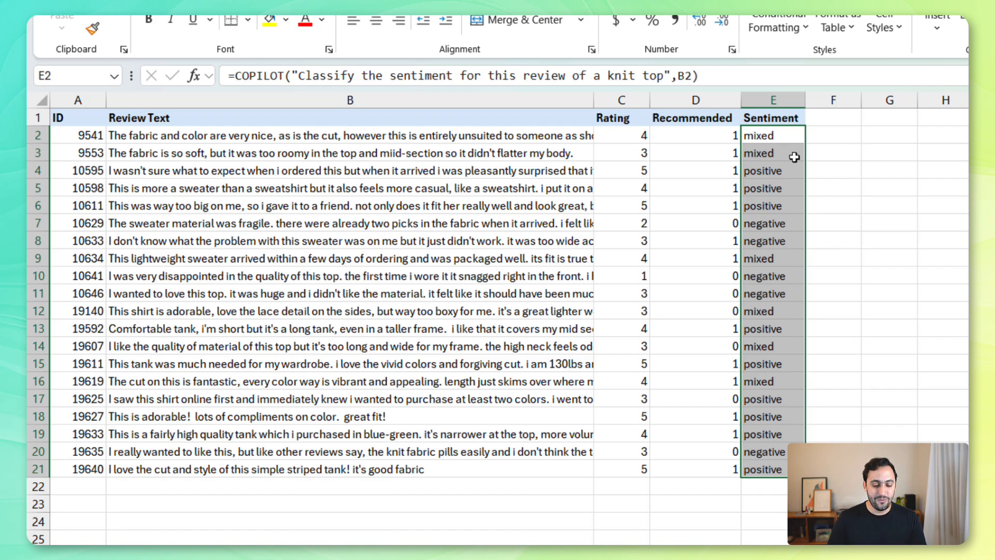
{"action": "mouse_move", "coordinate": [777, 445]}
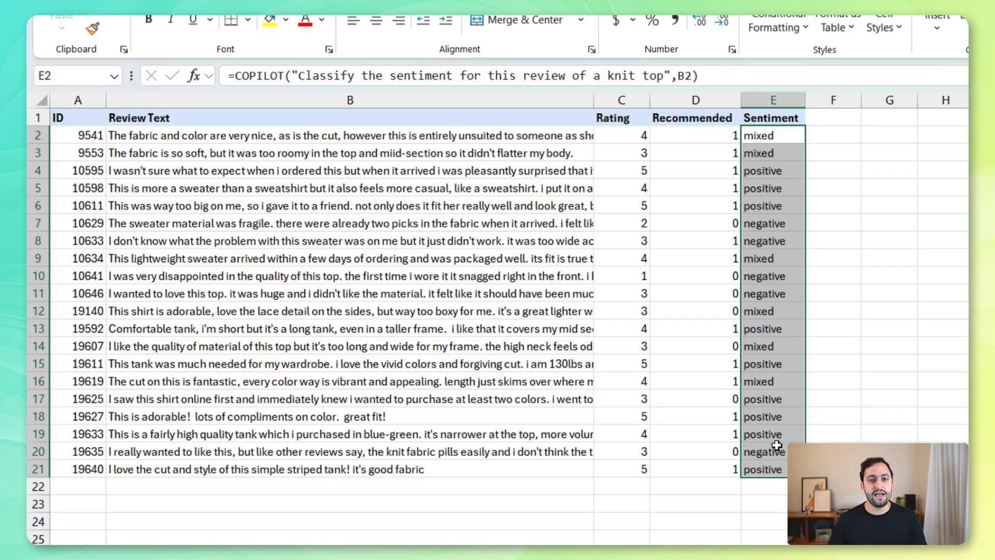
Reword the E2 prompt to classify each of the reviews so one formula covers B2:B21.
{"action": "left_click", "coordinate": [772, 152]}
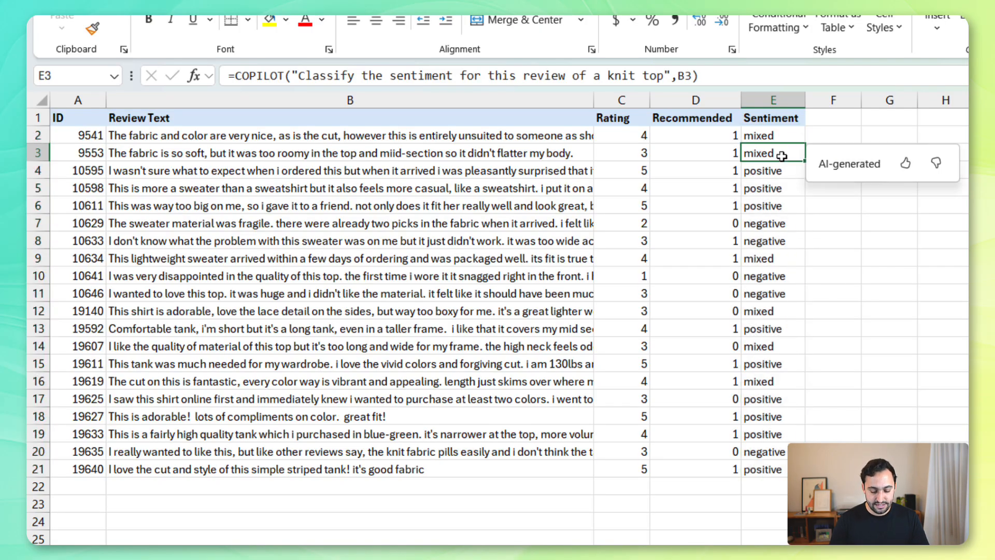
{"action": "left_click", "coordinate": [773, 134]}
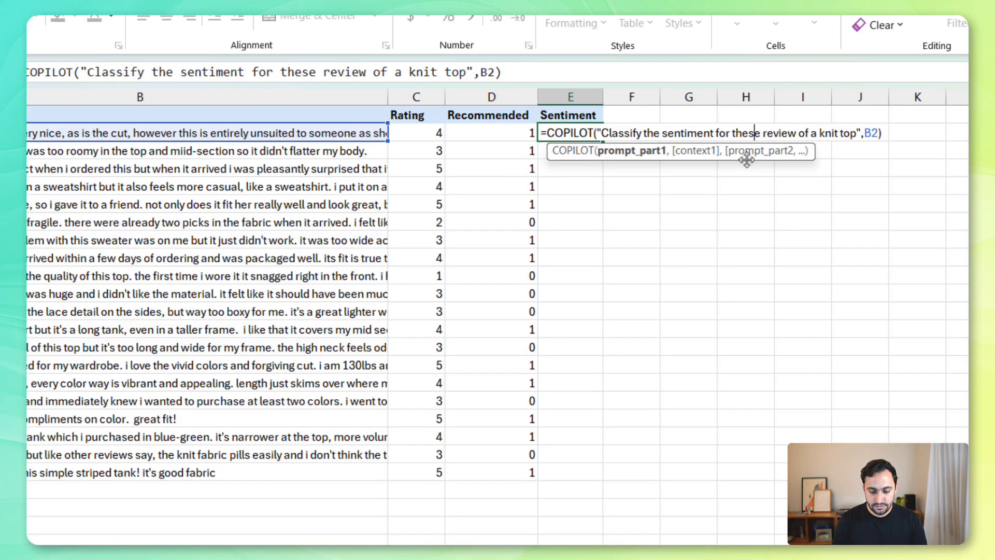
{"action": "type", "text": "each of"}
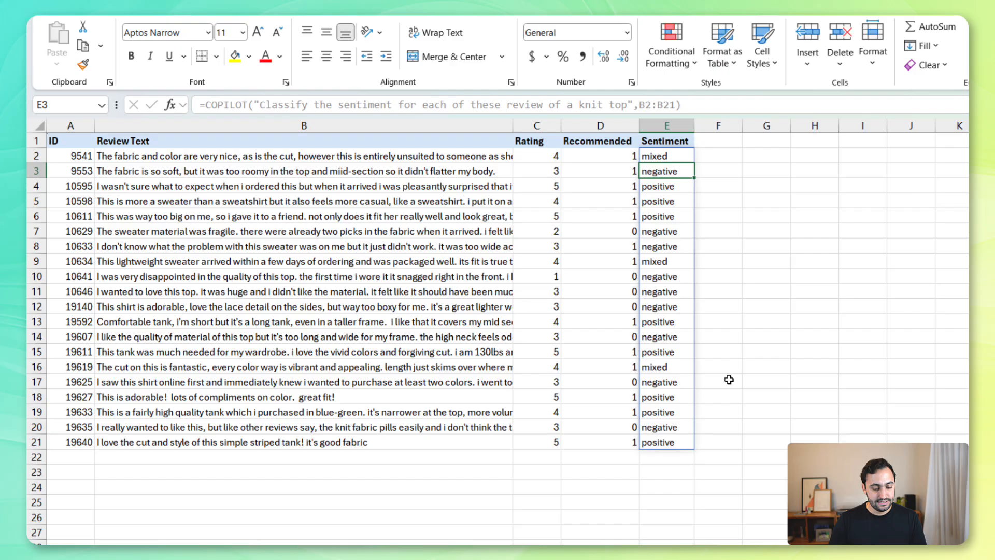
Delete the Rating column so Sentiment moves to column D, then select the empty E header.
{"action": "left_click", "coordinate": [666, 156]}
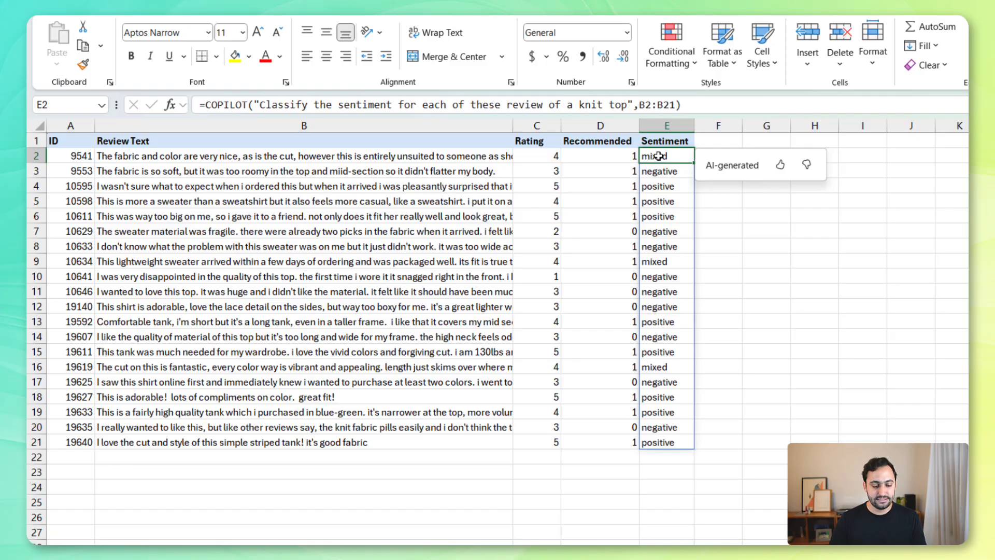
{"action": "left_click", "coordinate": [535, 125]}
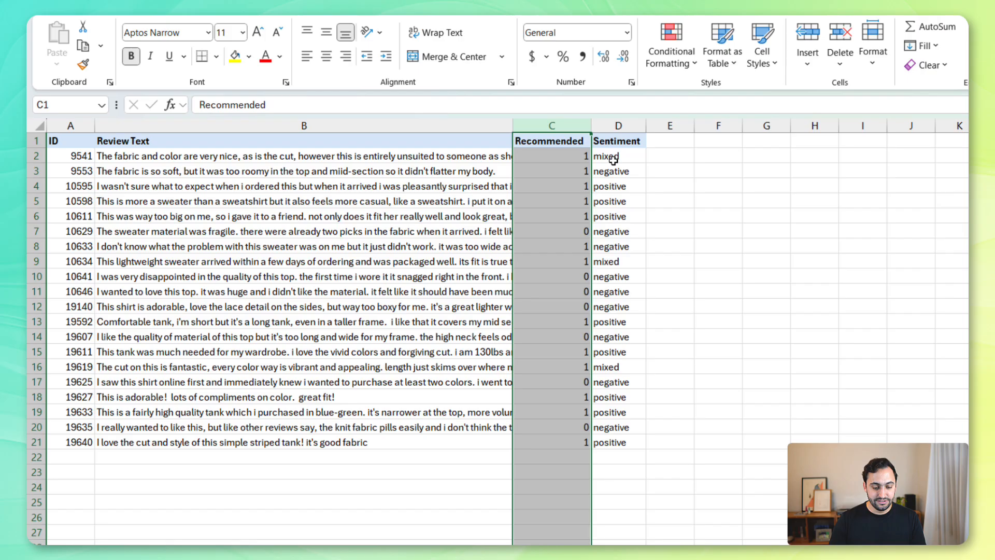
{"action": "left_click", "coordinate": [616, 156]}
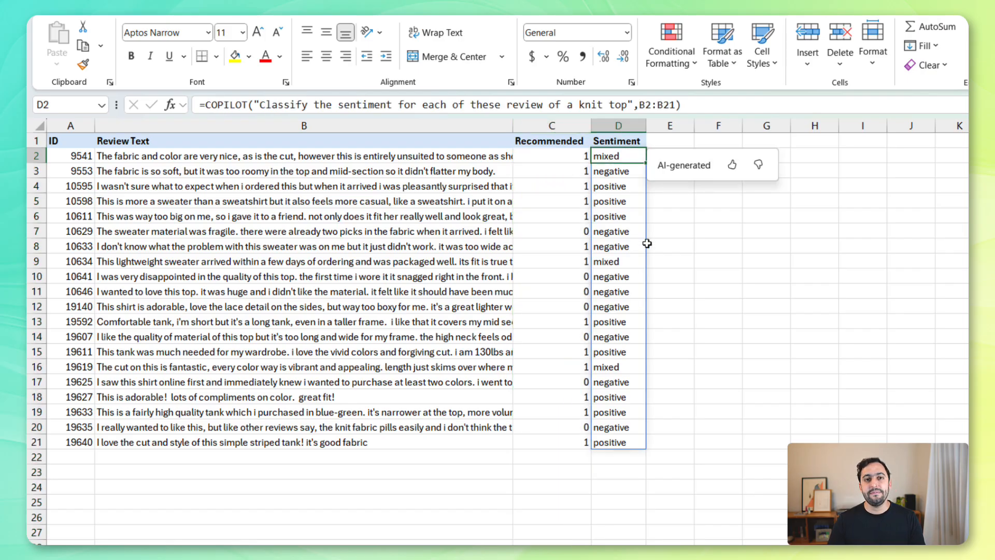
{"action": "mouse_move", "coordinate": [403, 172]}
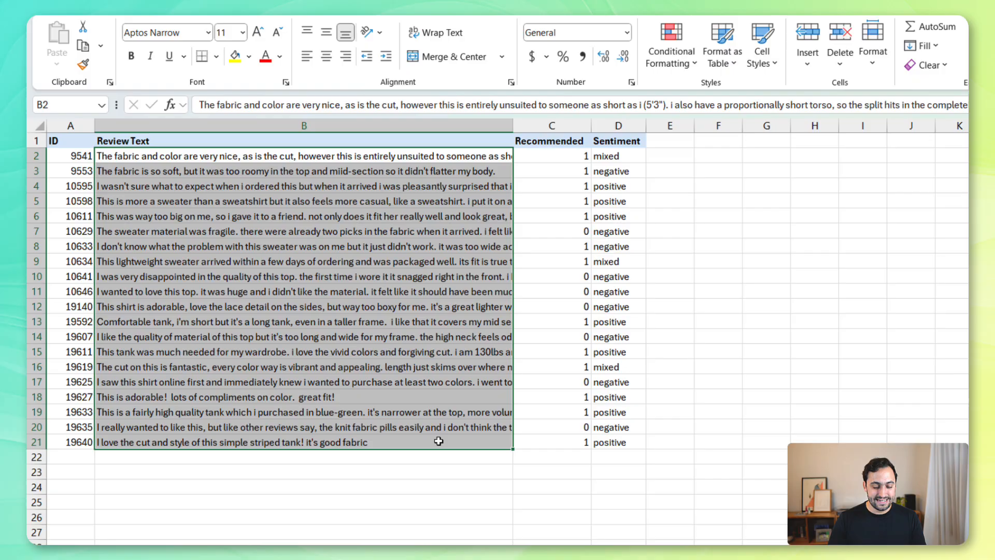
{"action": "mouse_move", "coordinate": [564, 254]}
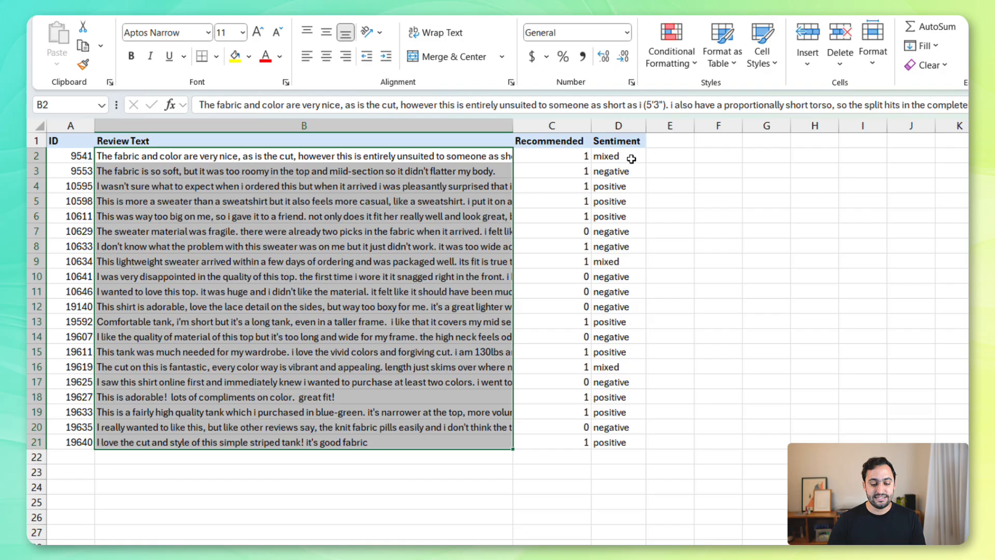
{"action": "left_click", "coordinate": [615, 157]}
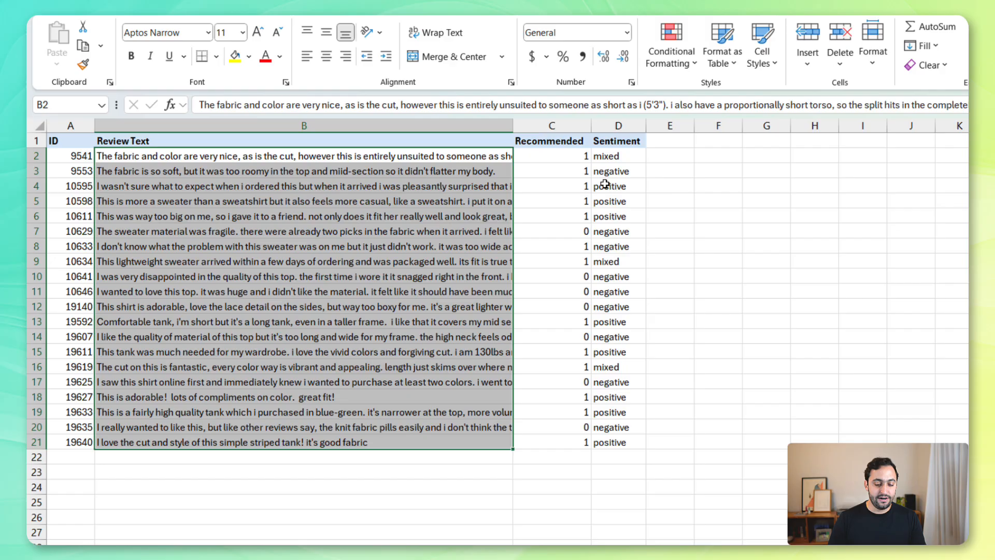
{"action": "left_click", "coordinate": [615, 171]}
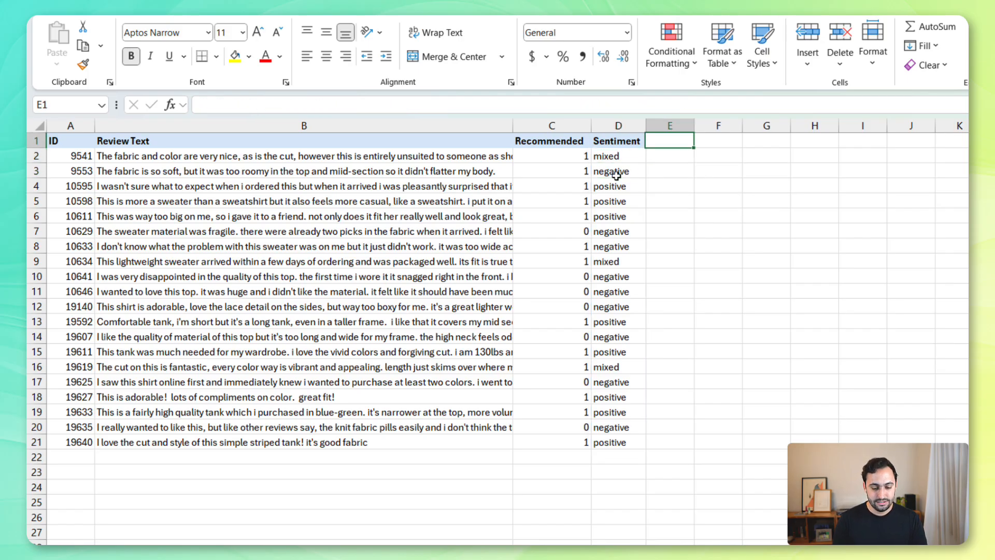
Head column E Category and begin a COPILOT prompt to classify each of these reviews of a knit top.
{"action": "type", "text": "Cateogr"}
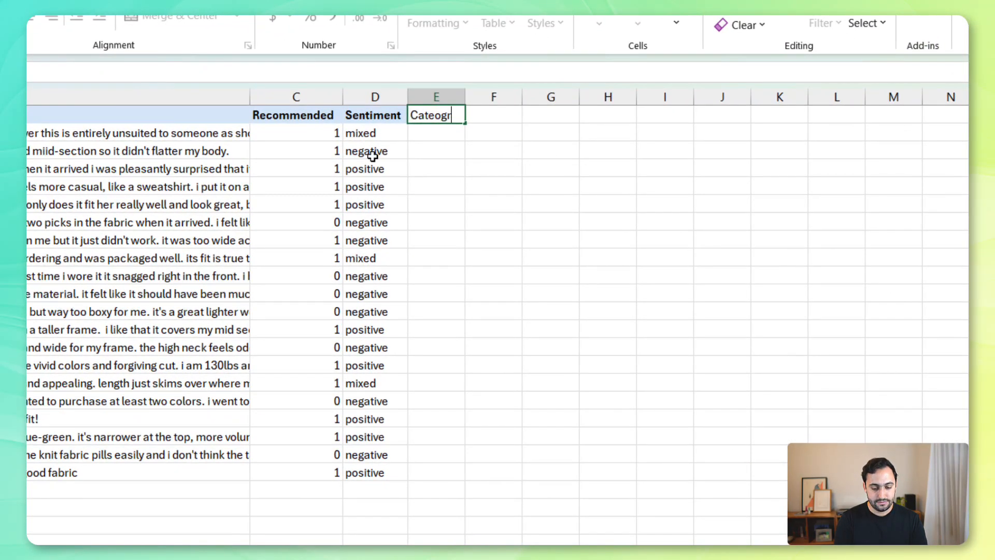
{"action": "key", "text": "enter"}
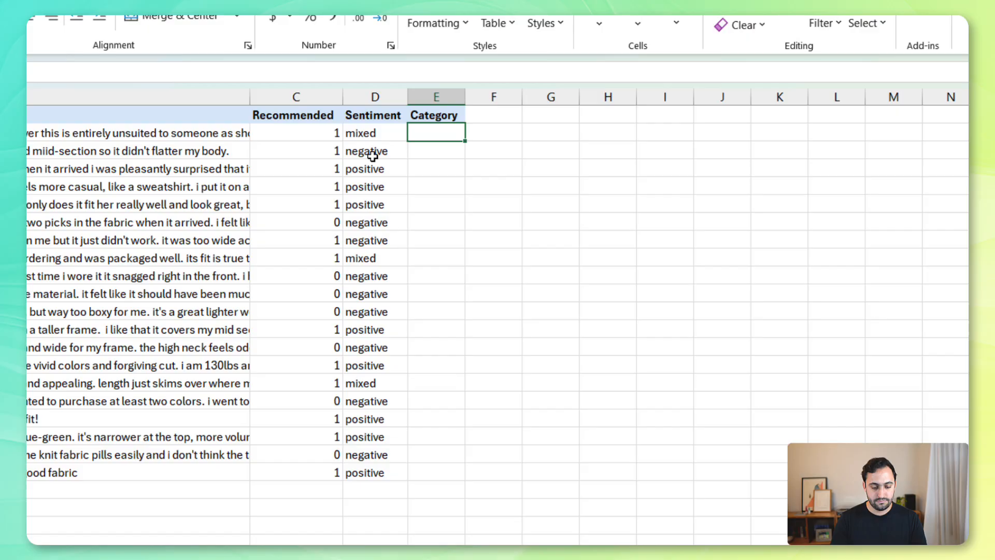
{"action": "type", "text": "=COPILOT("}
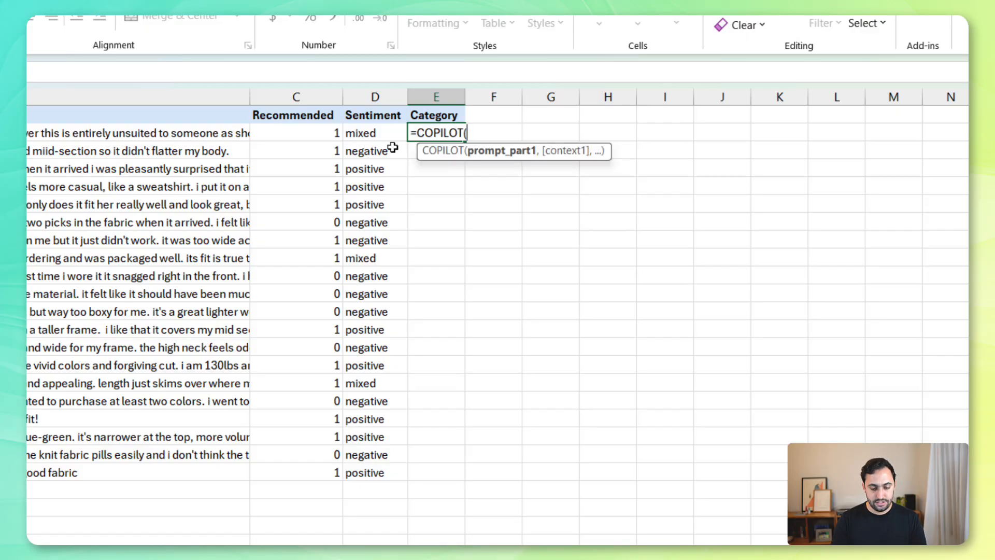
{"action": "type", "text": "\""}
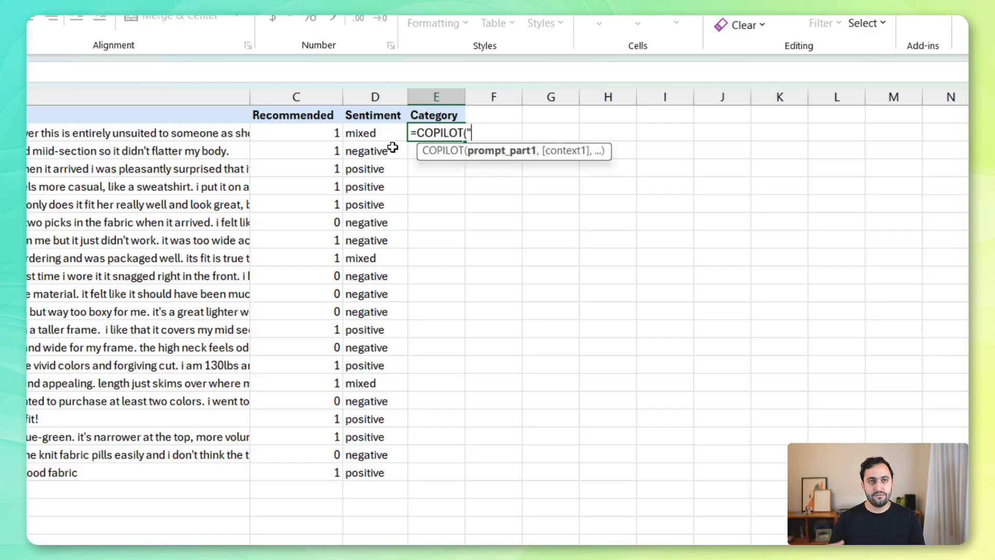
{"action": "type", "text": "Classify o"}
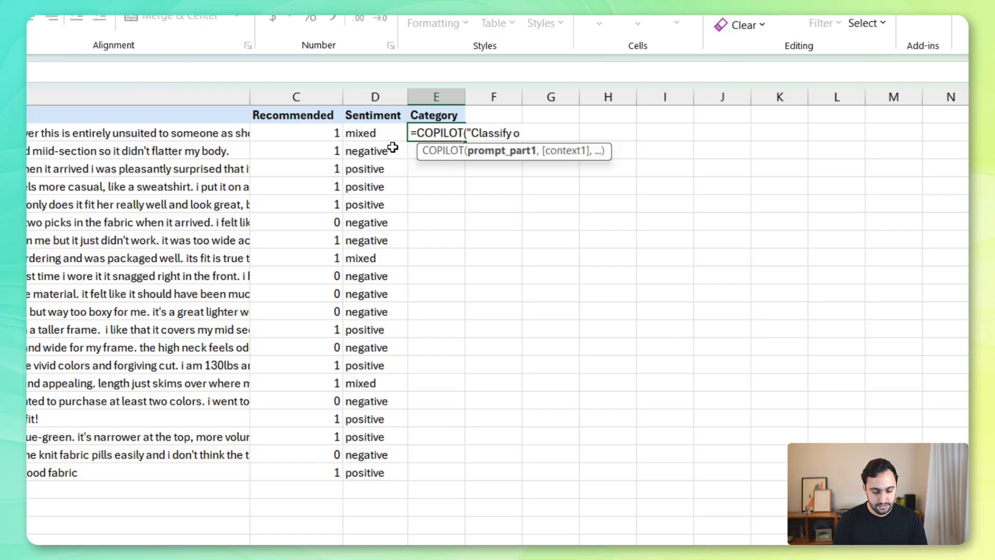
{"action": "type", "text": "each of these re"}
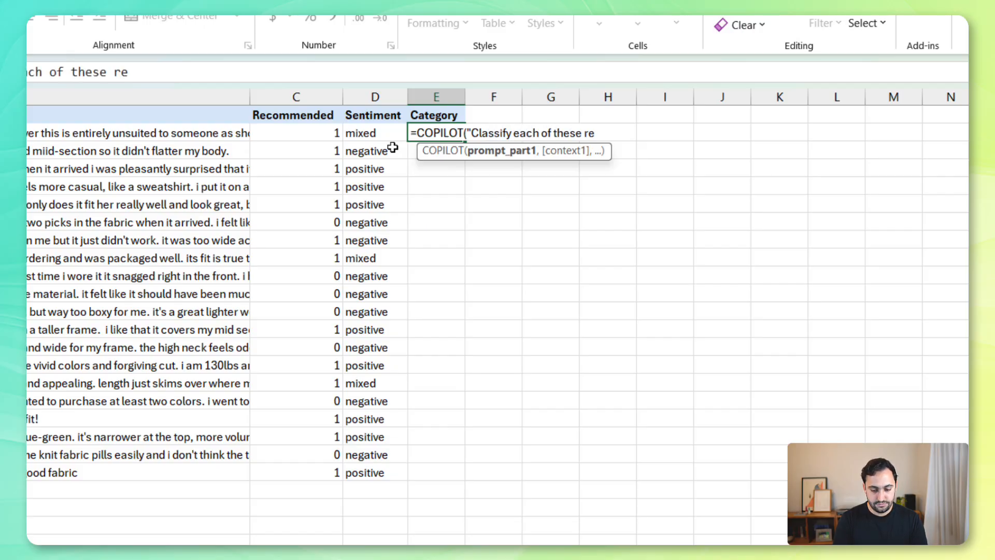
{"action": "type", "text": "reviews of"}
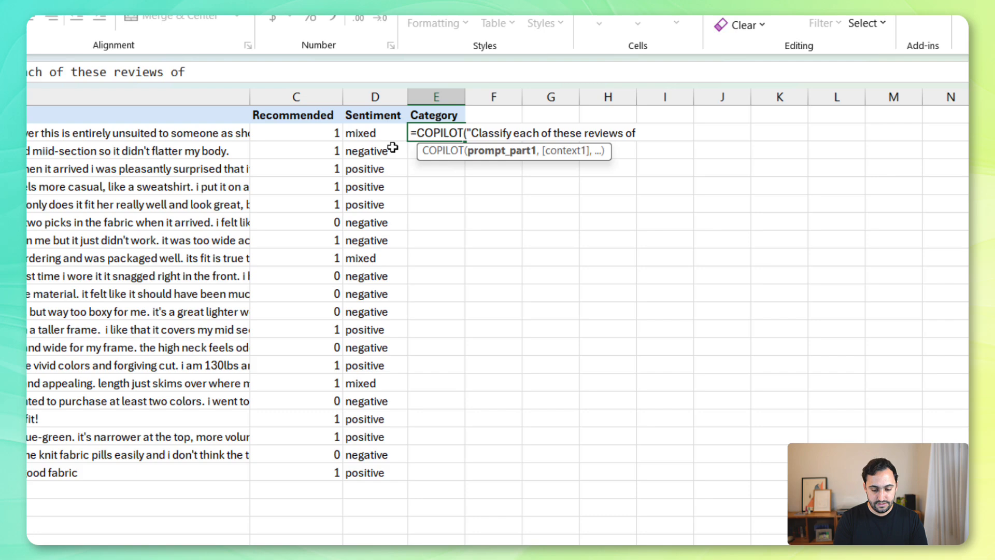
{"action": "type", "text": "a knit top"}
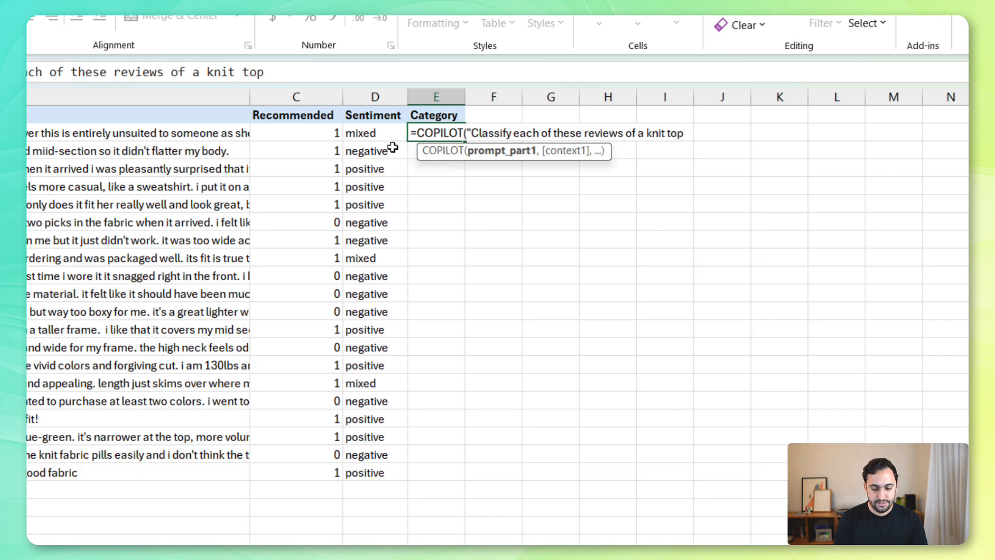
Finish the prompt with "into 5 categories relevant to clothing" and give it B2:B21 as context.
{"action": "type", "text": "into 5 cat"}
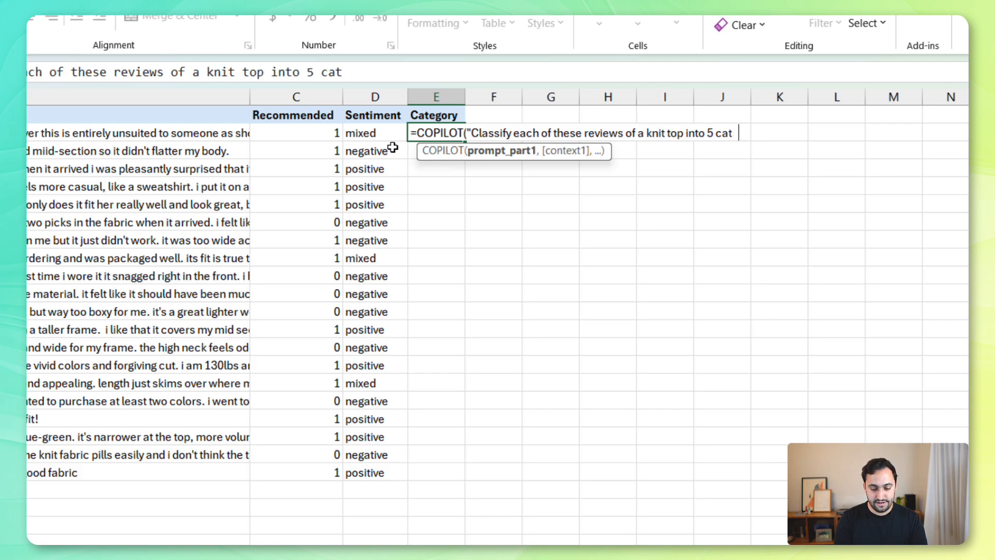
{"action": "type", "text": "egories"}
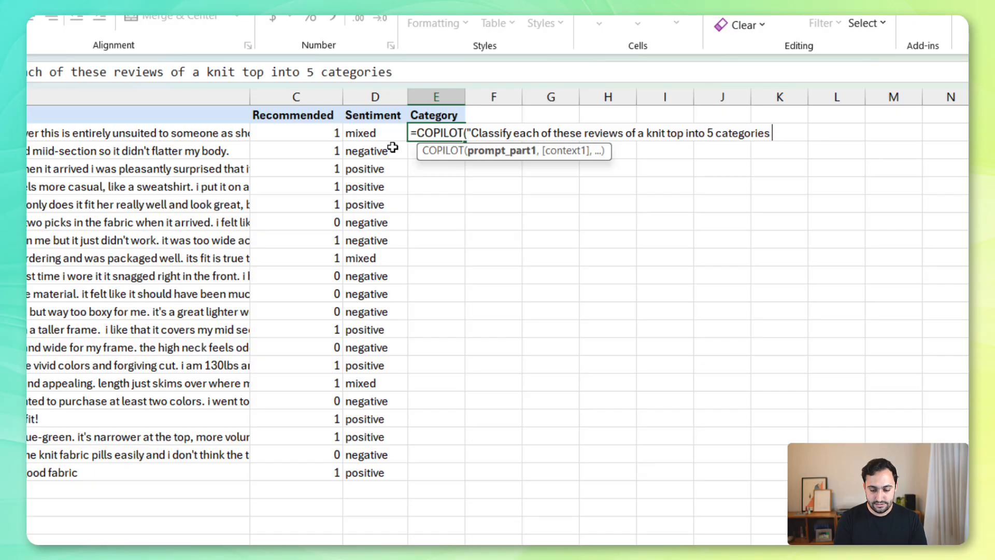
{"action": "type", "text": "relevant to cl"}
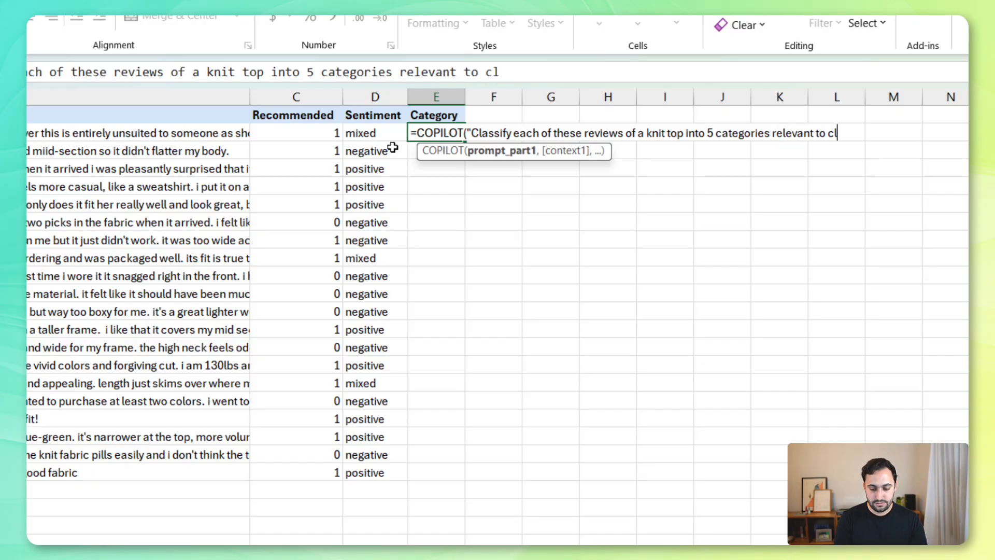
{"action": "type", "text": "othing\""}
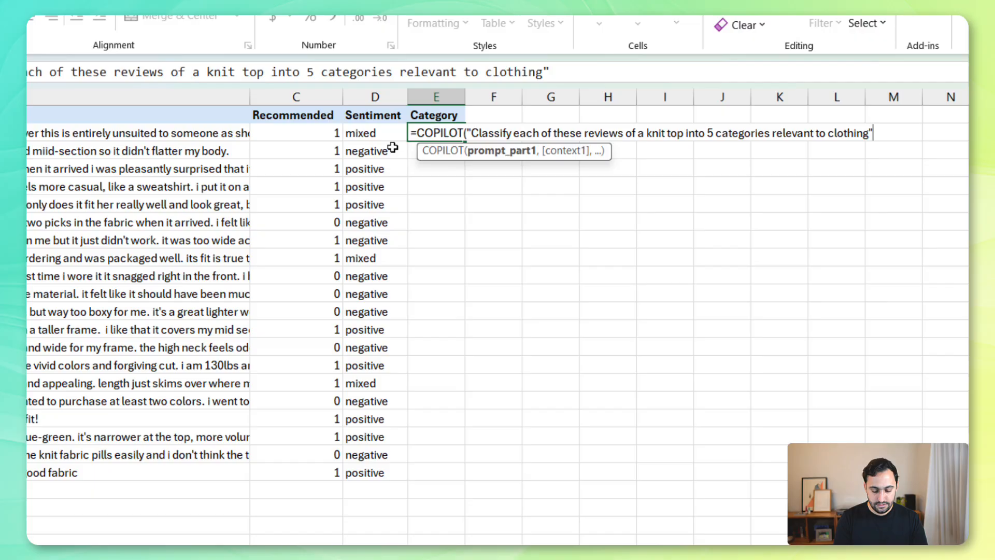
{"action": "type", "text": ","}
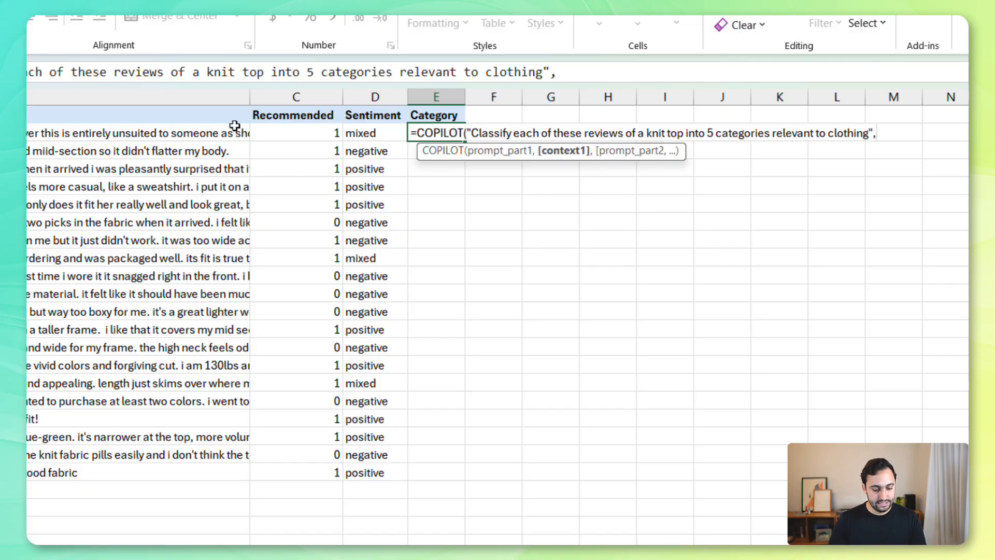
{"action": "left_click_drag", "start_coordinate": [127, 132], "coordinate": [126, 472]}
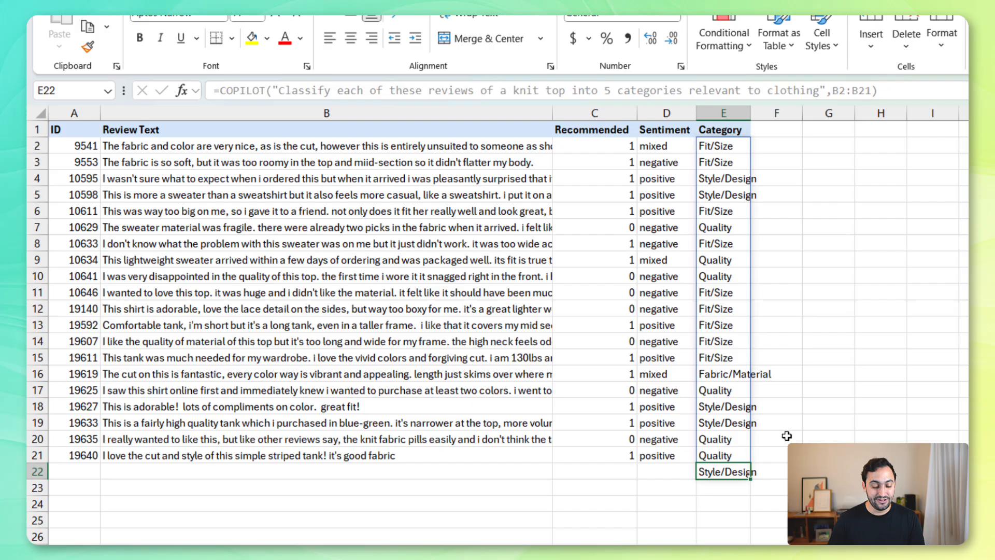
Revise the Category prompt to ask for 5 unique categories and rerun it.
{"action": "left_click", "coordinate": [723, 145]}
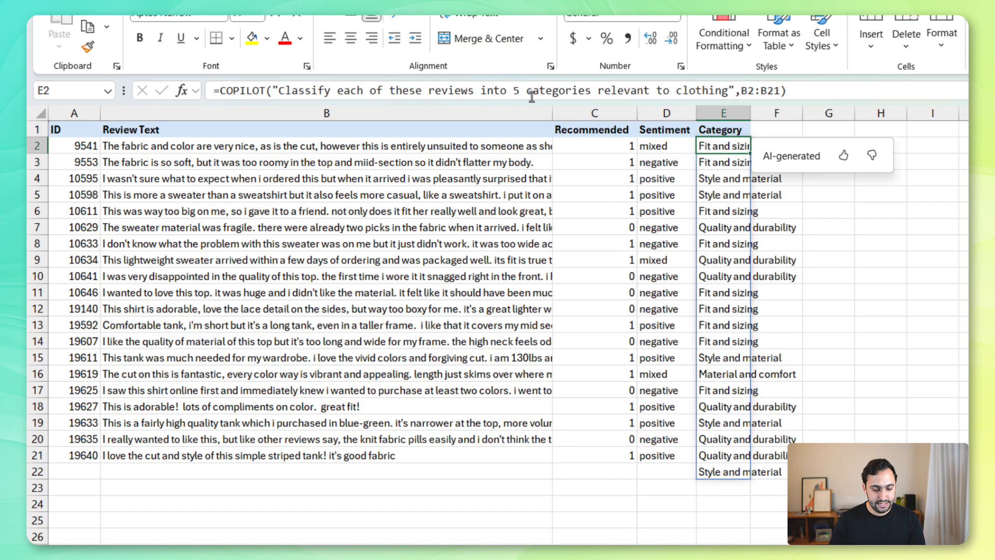
{"action": "type", "text": "unique"}
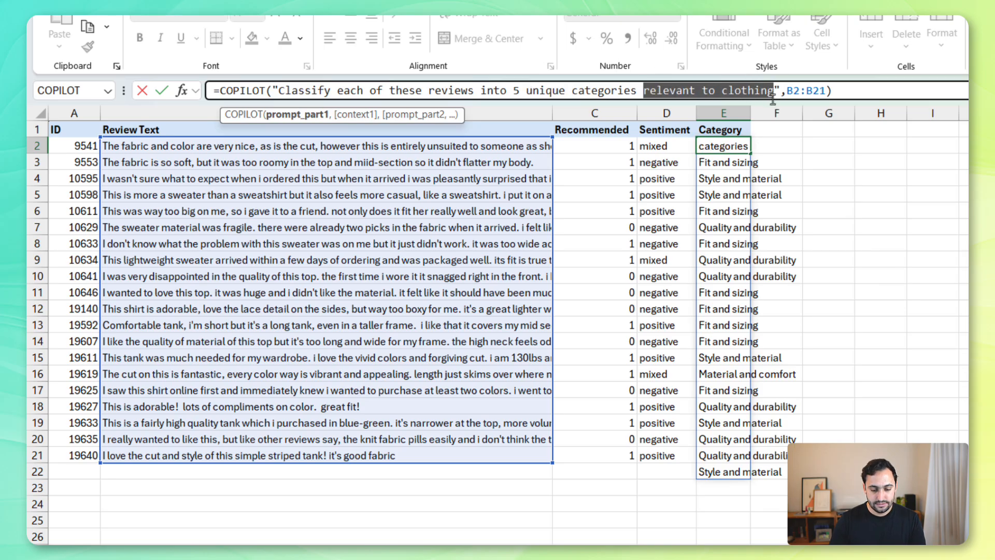
{"action": "key", "text": "Enter"}
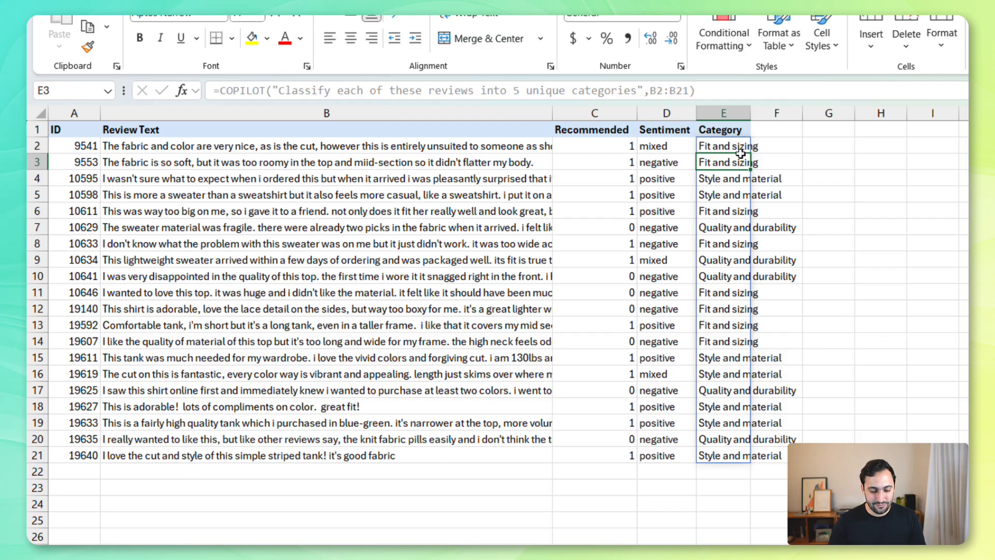
{"action": "mouse_move", "coordinate": [723, 208]}
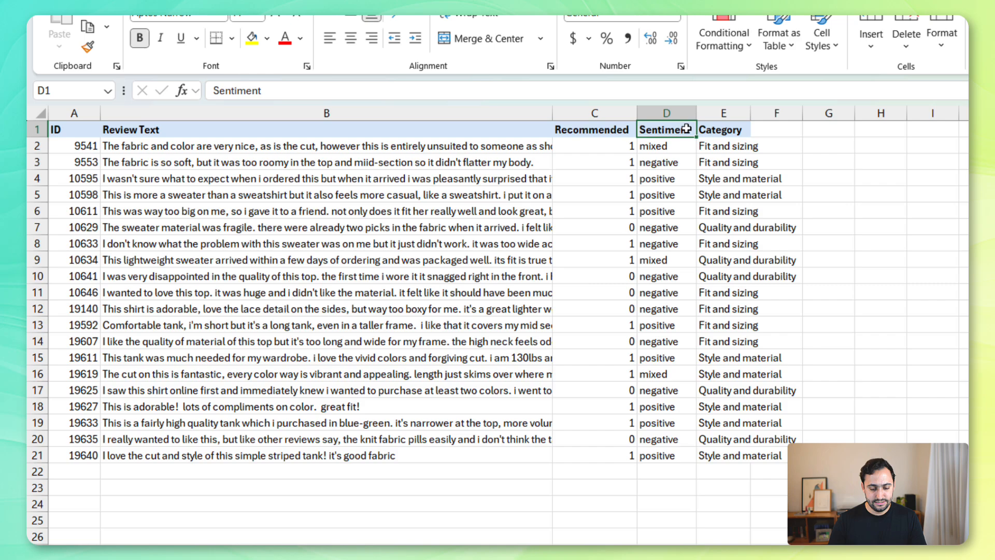
Clear the Sentiment filter from its header and check the formula behind the Category labels.
{"action": "left_click", "coordinate": [685, 130]}
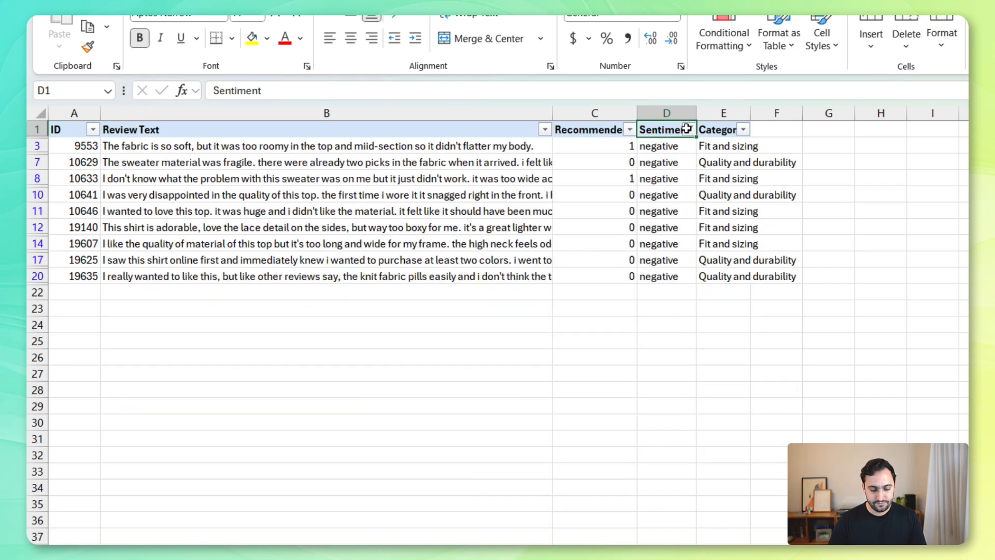
{"action": "left_click", "coordinate": [687, 129]}
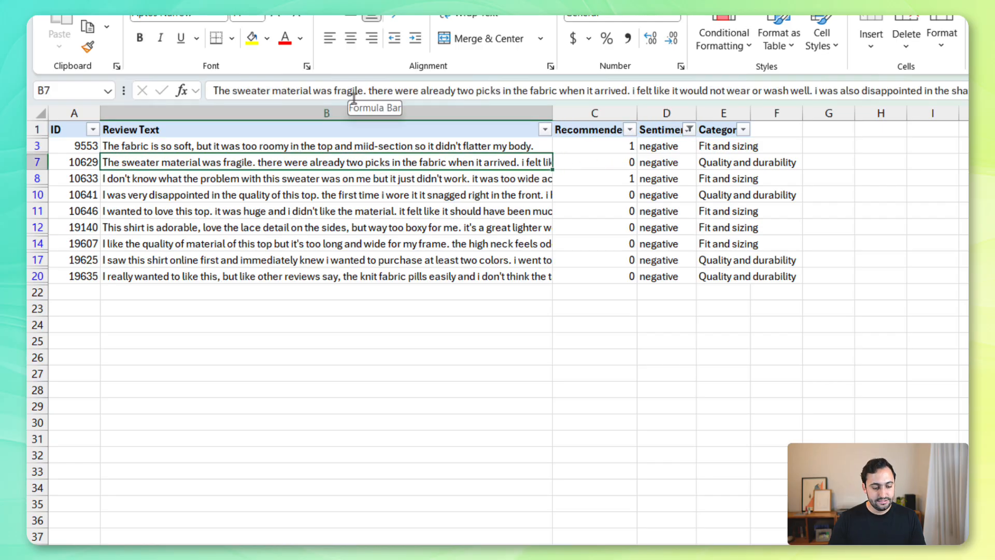
{"action": "mouse_move", "coordinate": [453, 100]}
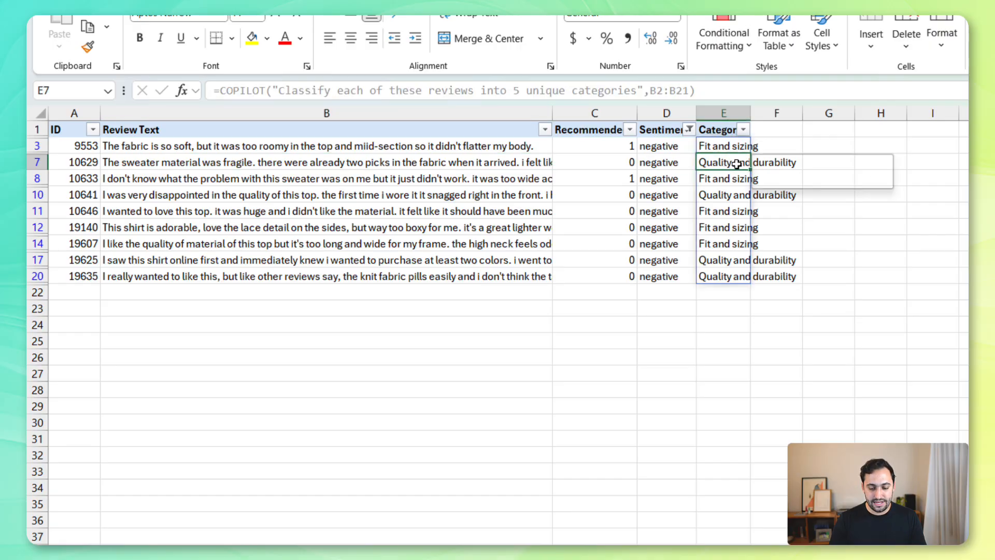
{"action": "left_click", "coordinate": [665, 162]}
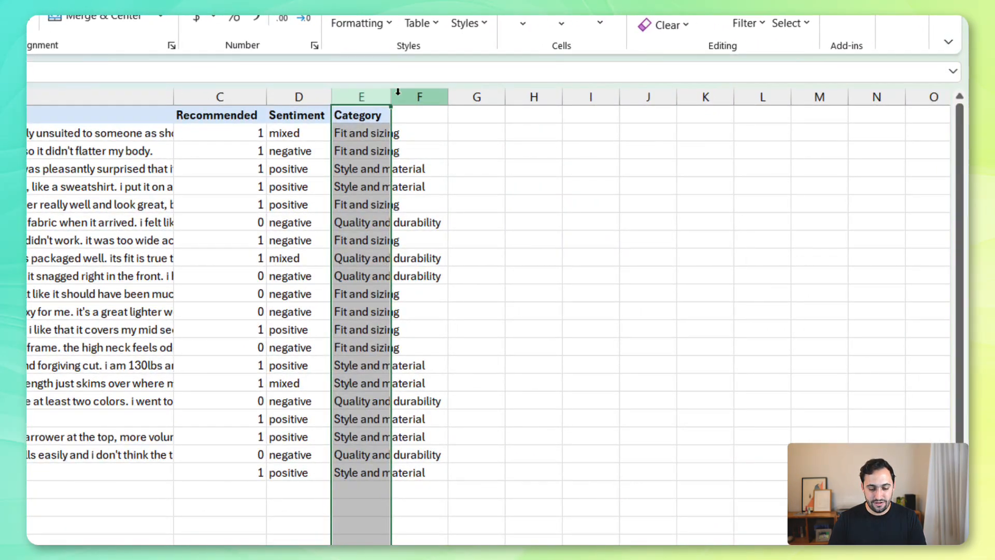
Head column F Summary and begin a COPILOT prompt summarizing the main takeaways from each review.
{"action": "type", "text": "Su"}
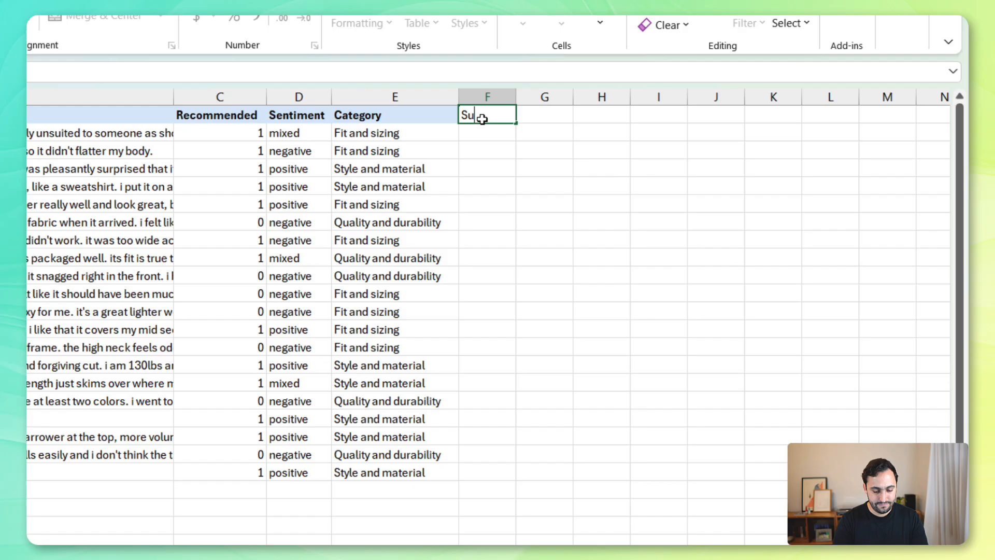
{"action": "key", "text": "enter"}
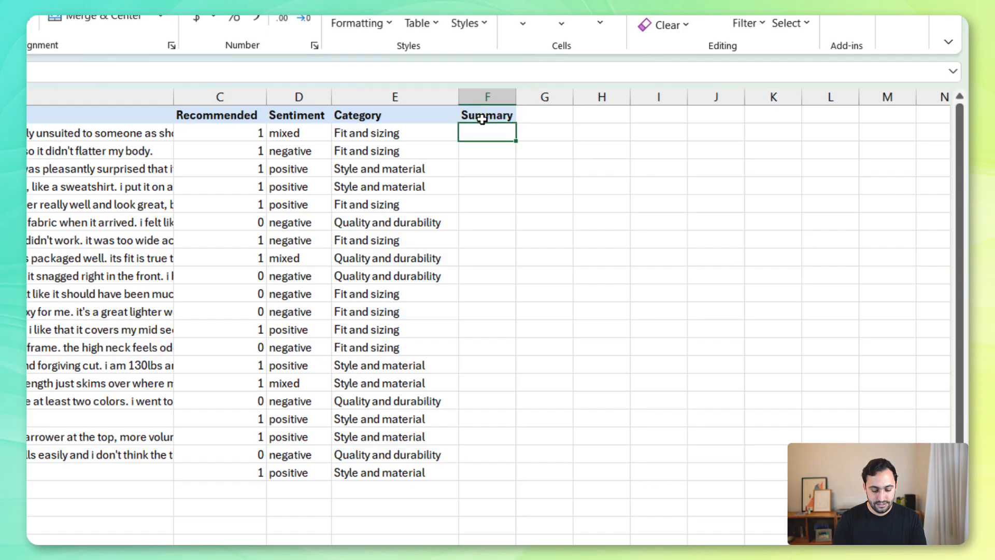
{"action": "type", "text": "=COPILOT("}
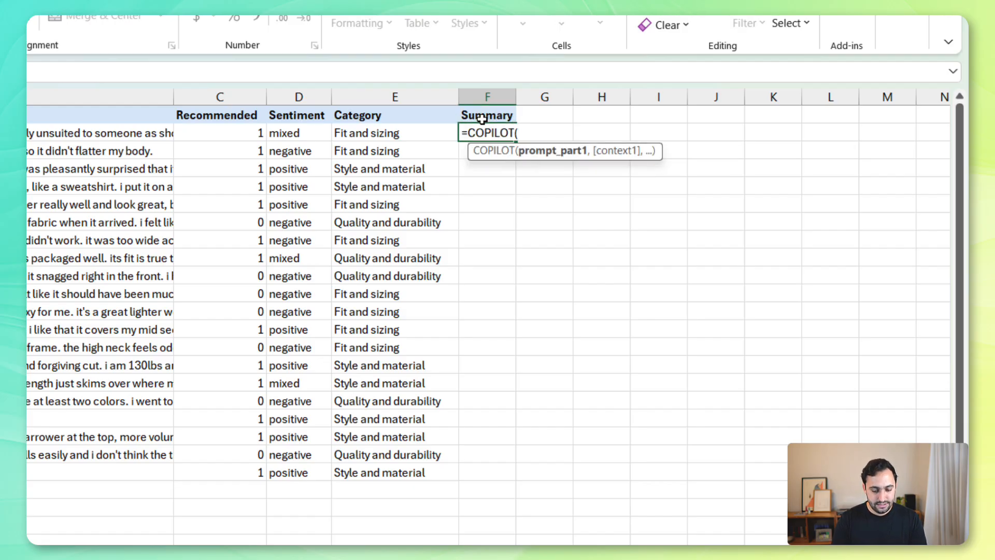
{"action": "type", "text": "\"Summarize"}
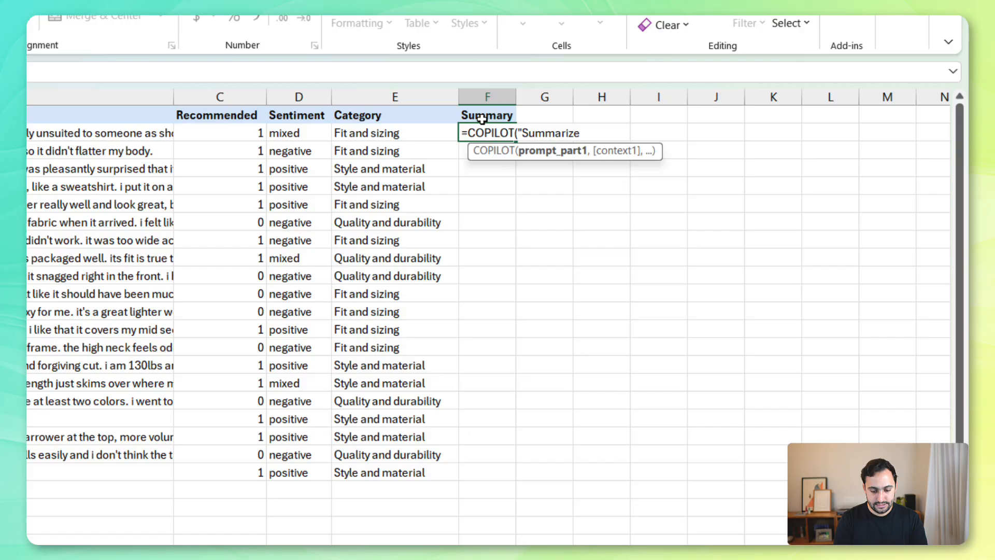
{"action": "type", "text": "the main takewa"}
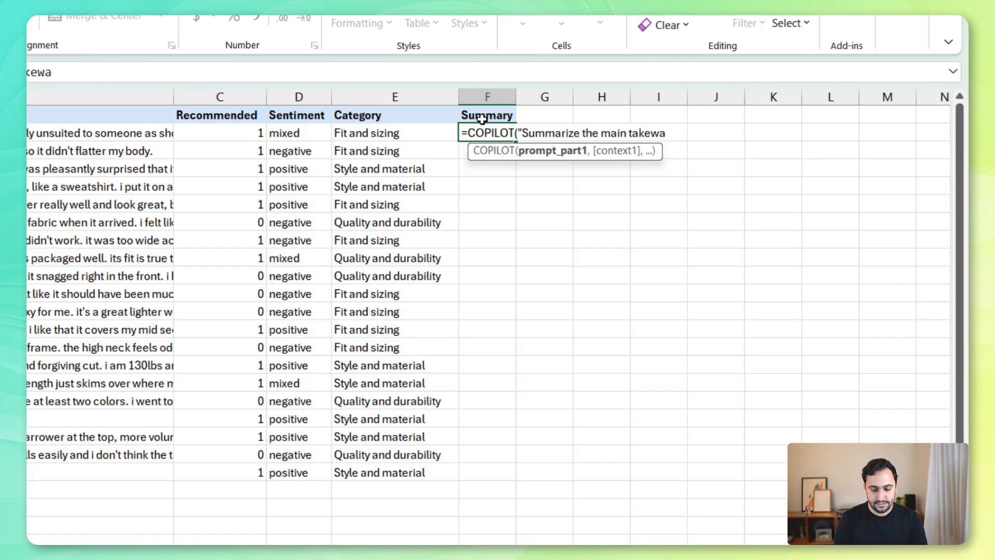
{"action": "type", "text": "ys from each of"}
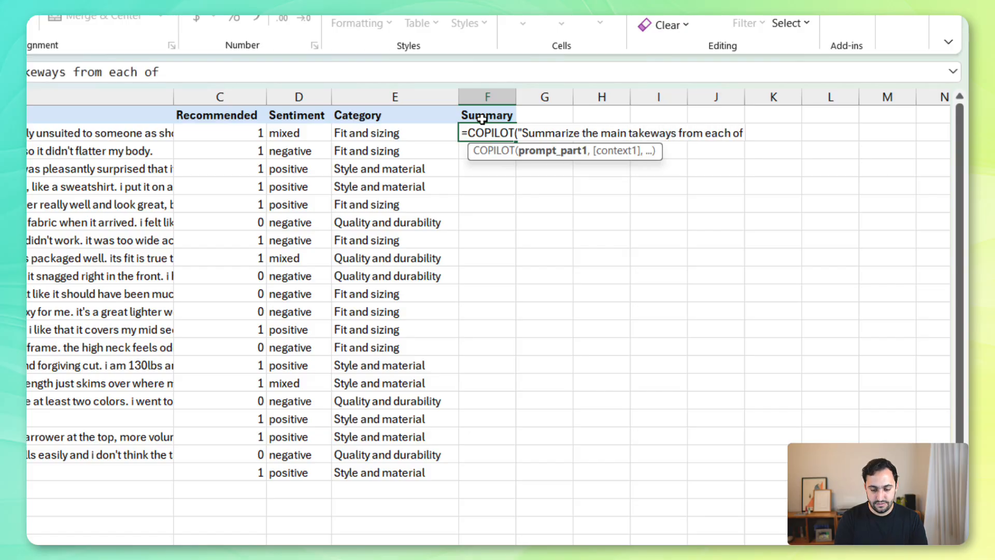
{"action": "type", "text": "these reviews"}
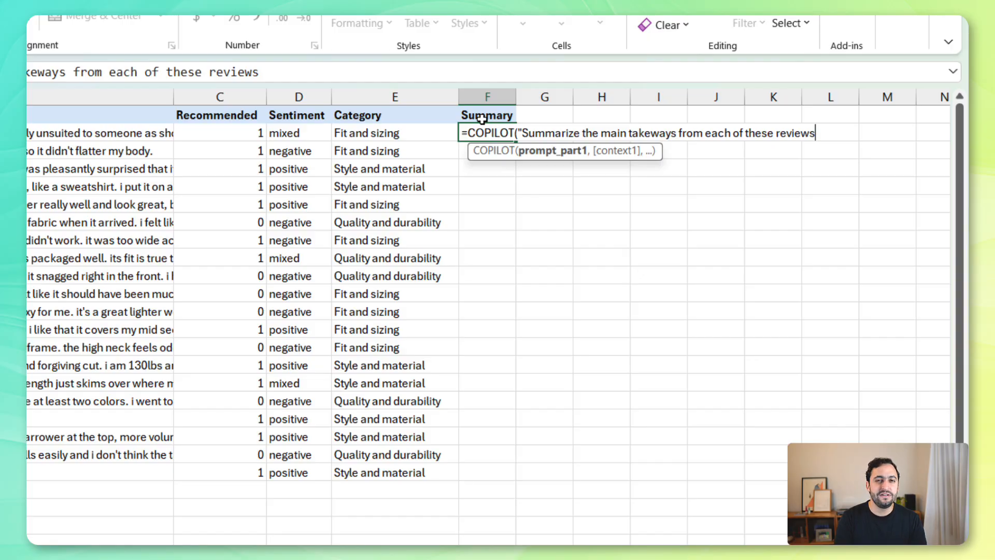
Limit summaries to 50 characters or less, give the formula B2:B21 and run it.
{"action": "type", "text": "into 5"}
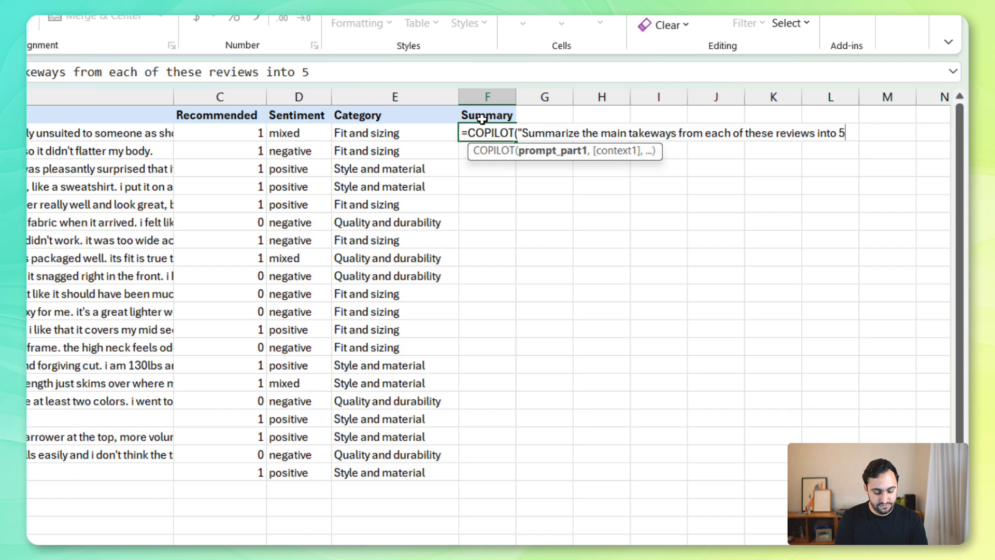
{"action": "type", "text": "0 characters o"}
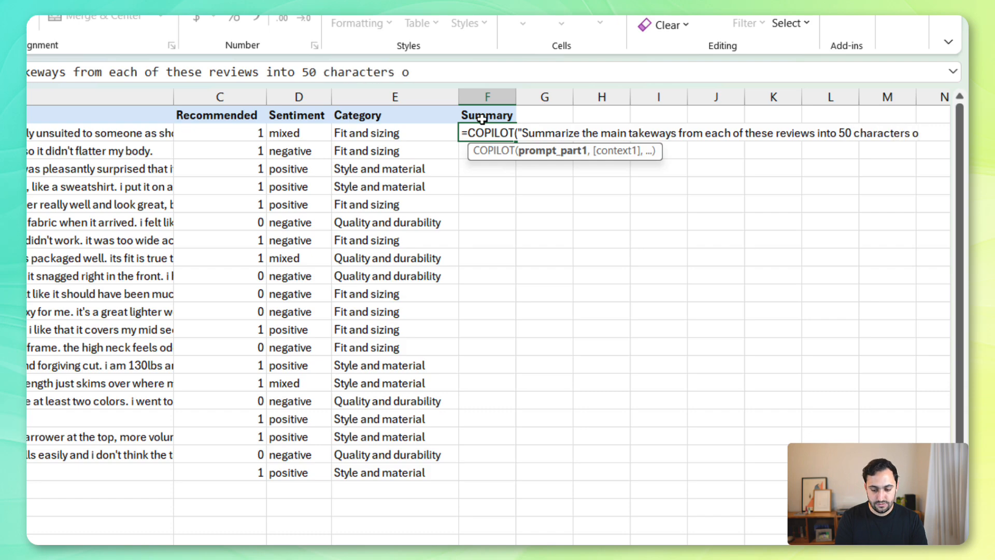
{"action": "type", "text": "or less\","}
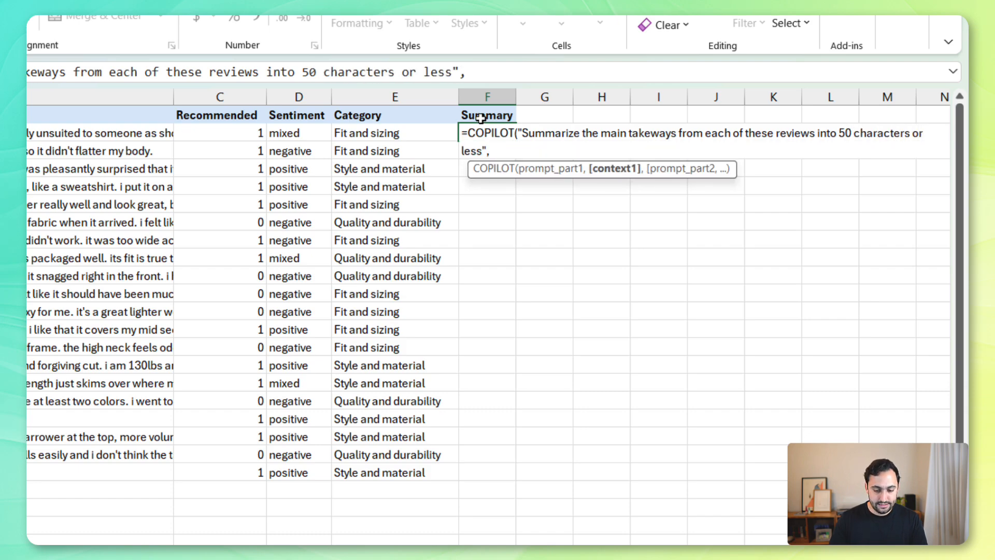
{"action": "left_click_drag", "start_coordinate": [99, 133], "coordinate": [99, 473]}
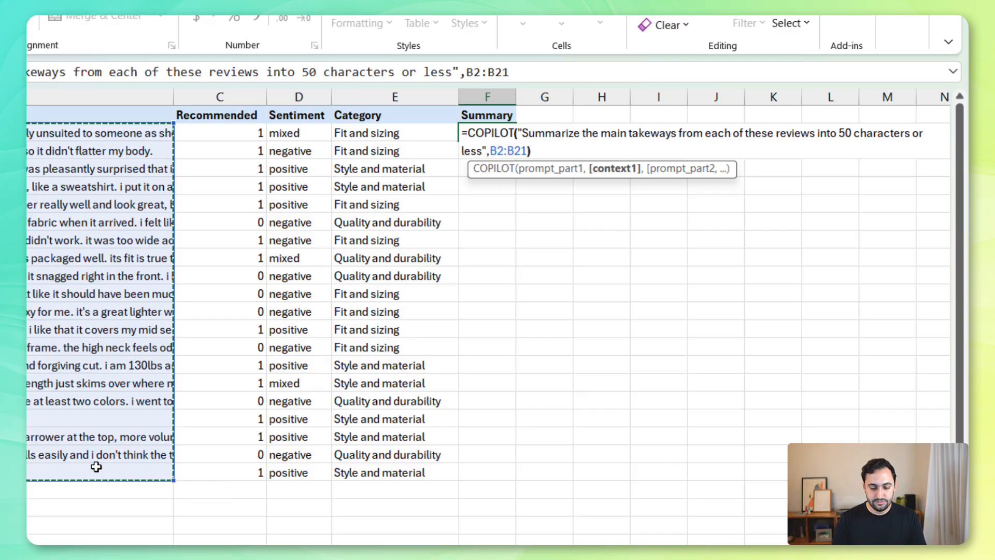
{"action": "key", "text": "Enter"}
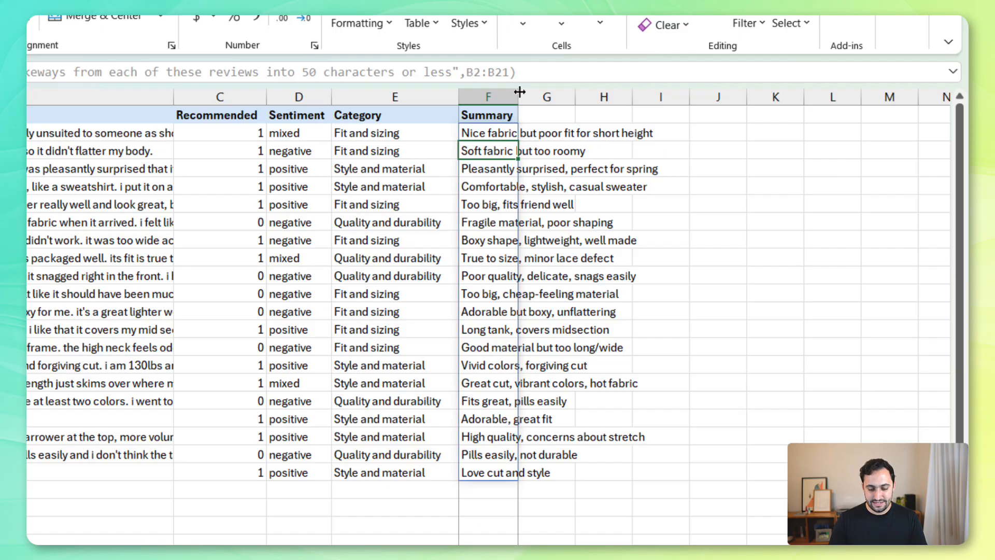
Widen column F so each summary reads fully and inspect the formula behind the first summary.
{"action": "left_click_drag", "start_coordinate": [519, 96], "coordinate": [682, 95]}
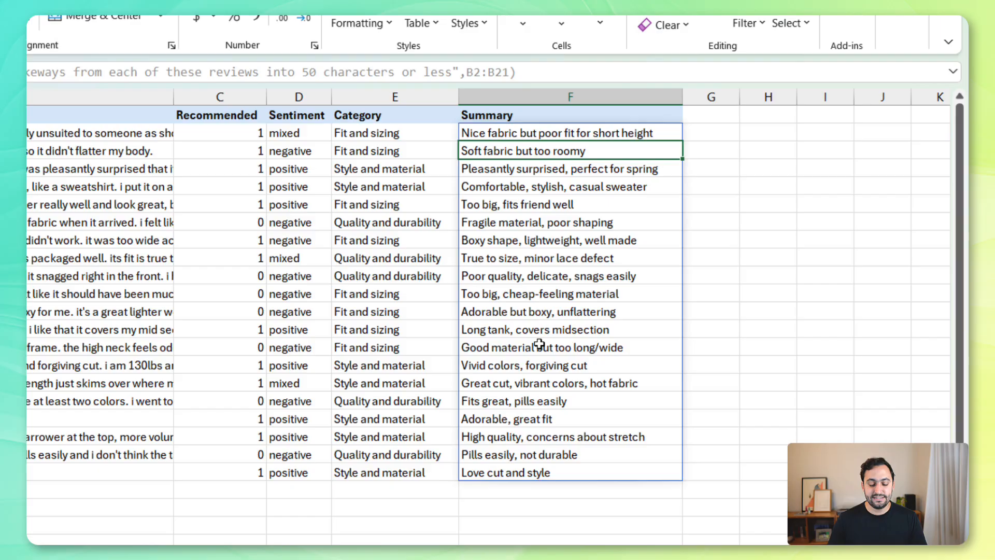
{"action": "left_click", "coordinate": [299, 131]}
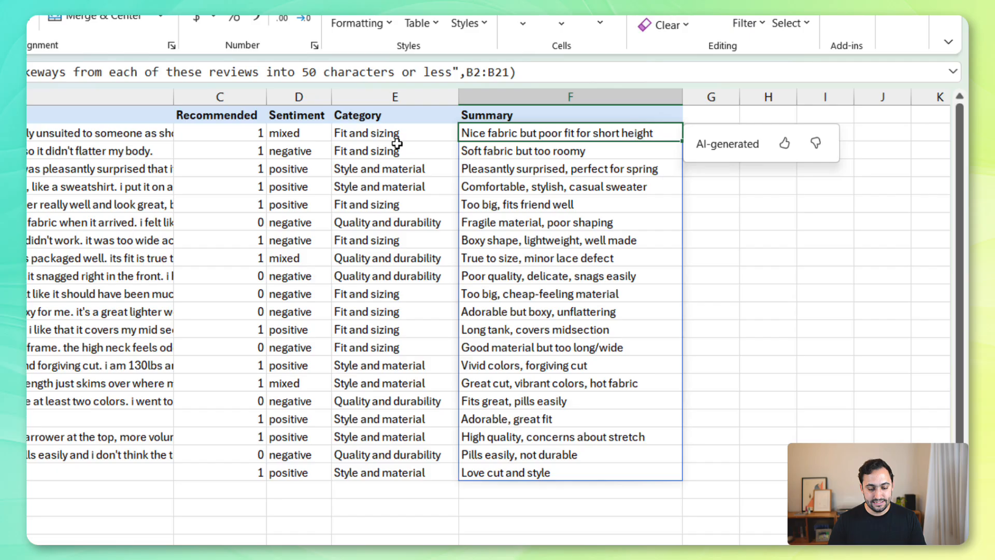
{"action": "mouse_move", "coordinate": [488, 156]}
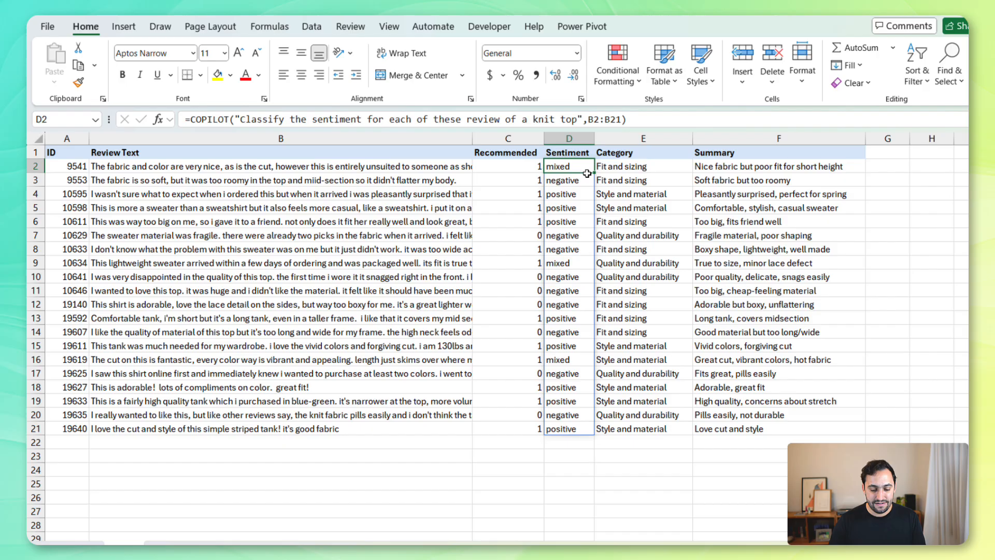
{"action": "left_click", "coordinate": [711, 166]}
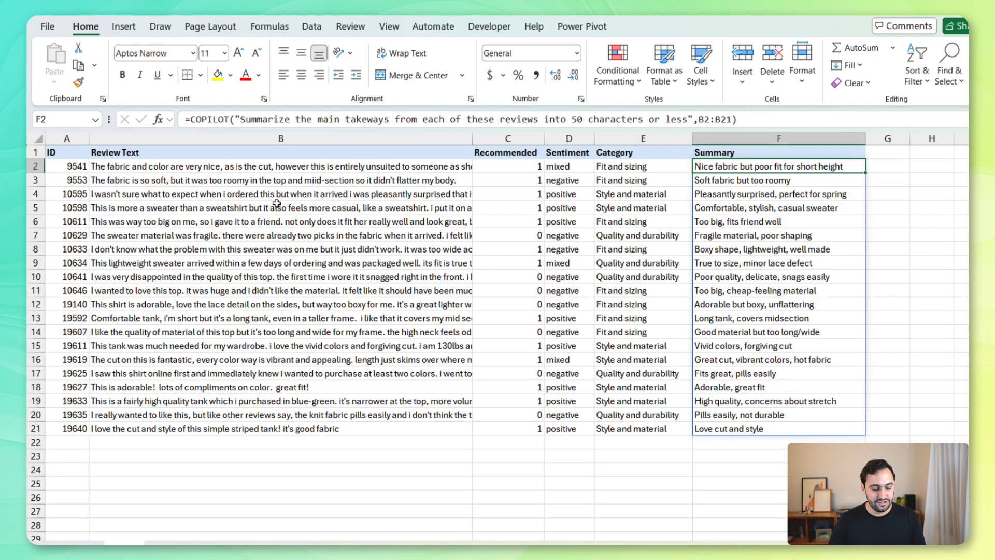
{"action": "mouse_move", "coordinate": [414, 320]}
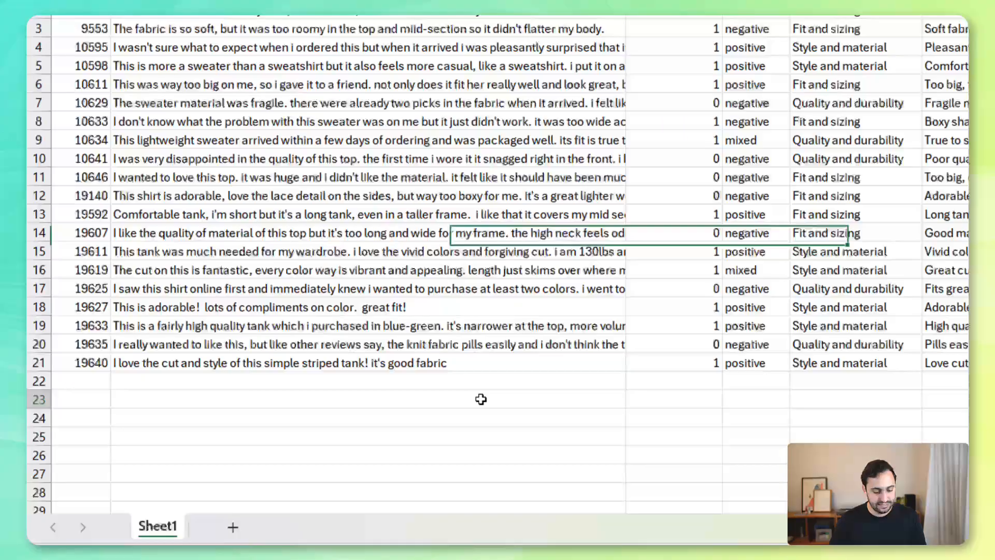
Enter a COPILOT formula in B23 requesting 3 concise product-improvement suggestions from reviews B2:B21.
{"action": "type", "text": "=COPILOT("}
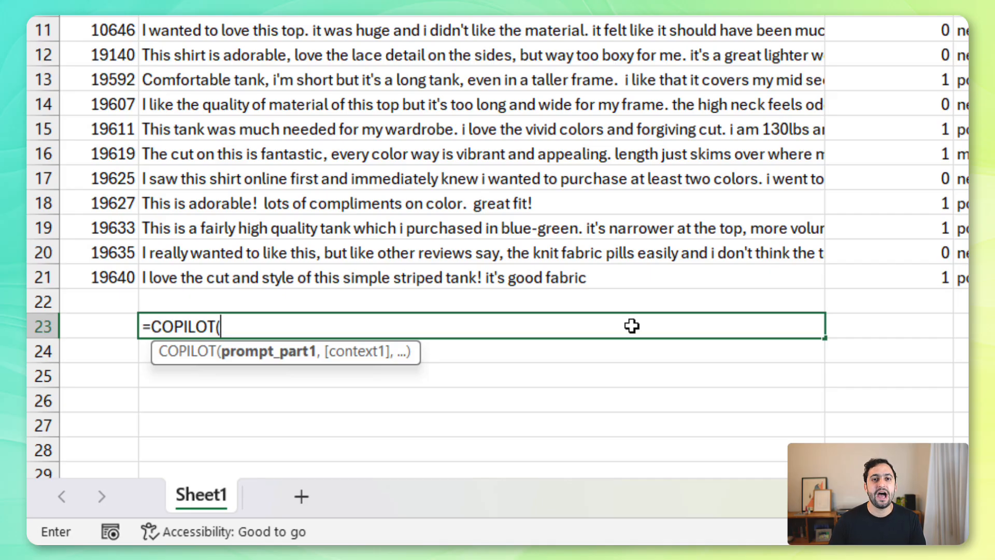
{"action": "type", "text": "\"Using these reviews of a kn"}
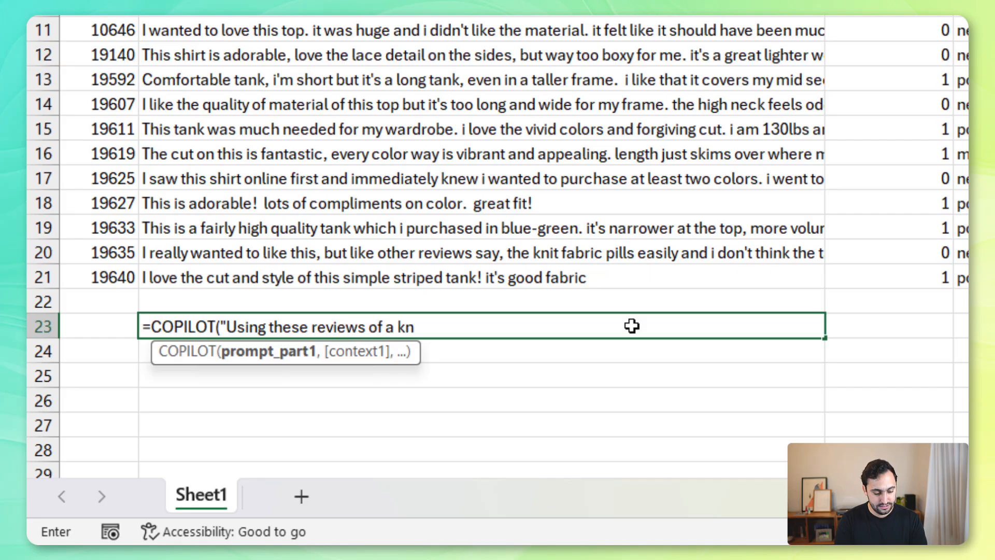
{"action": "type", "text": "it top\",B2:B21,"}
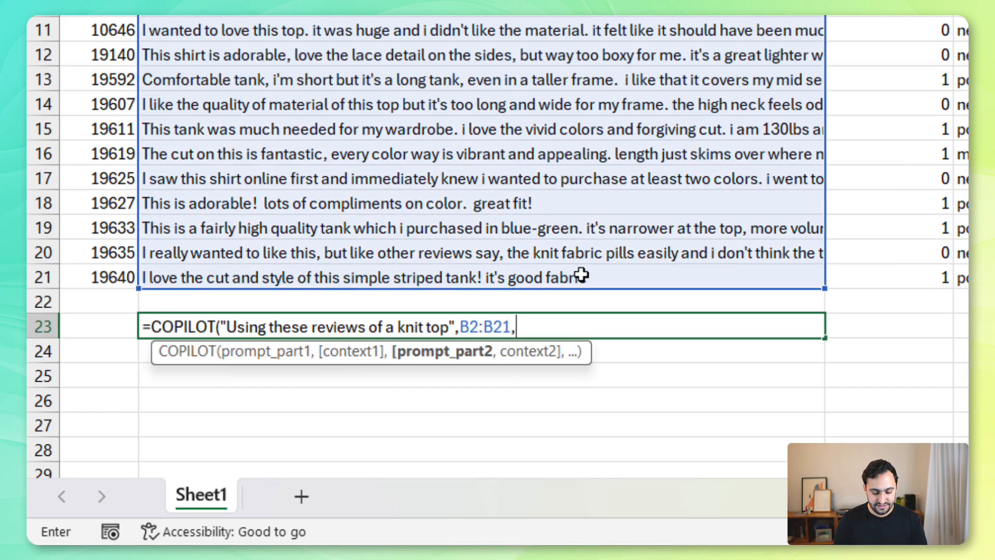
{"action": "type", "text": "\""}
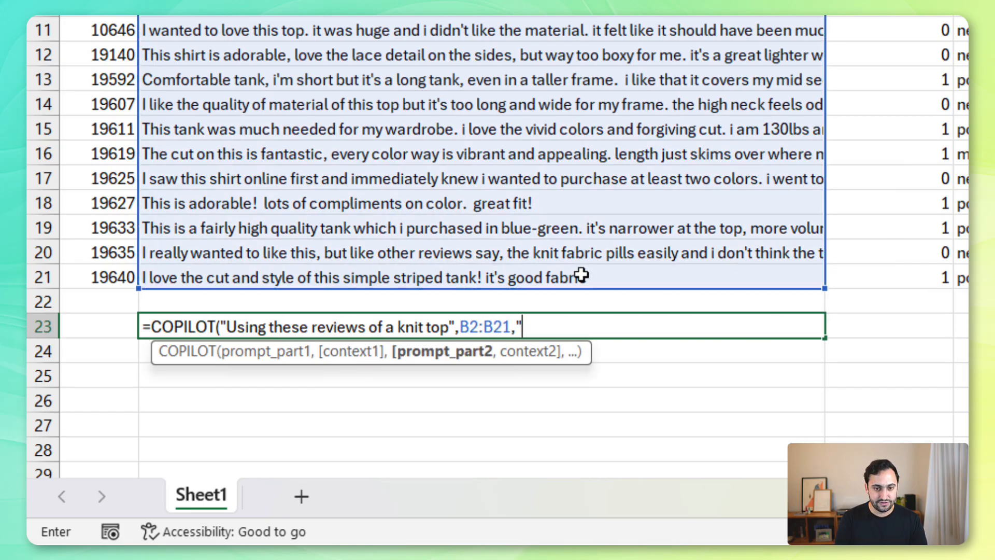
{"action": "type", "text": "make 3"}
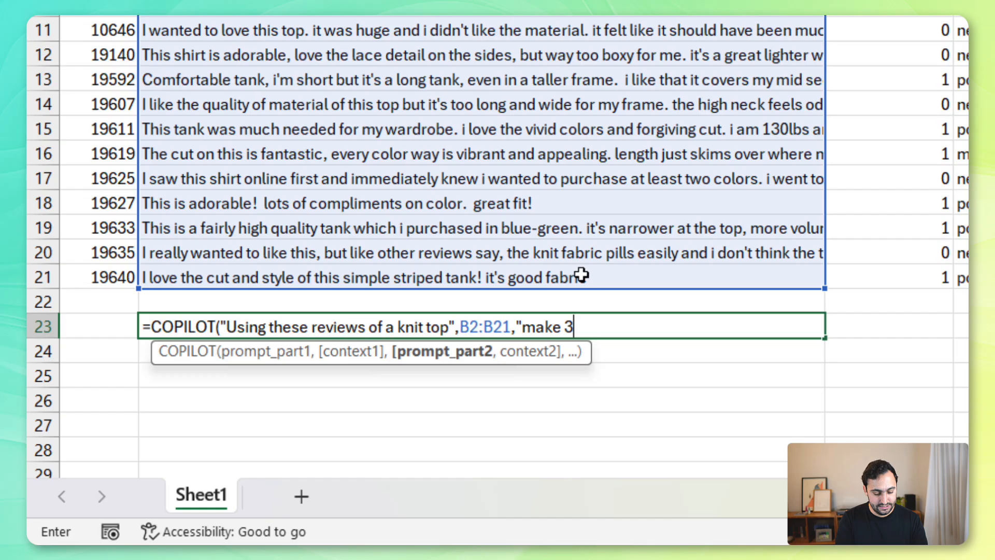
{"action": "type", "text": "concise suggestions f"}
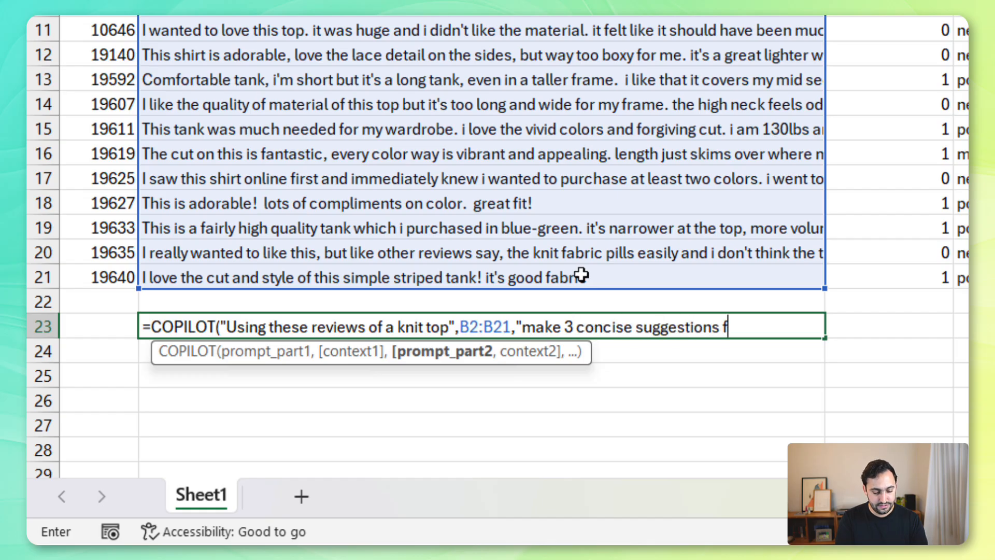
{"action": "type", "text": "or improving t"}
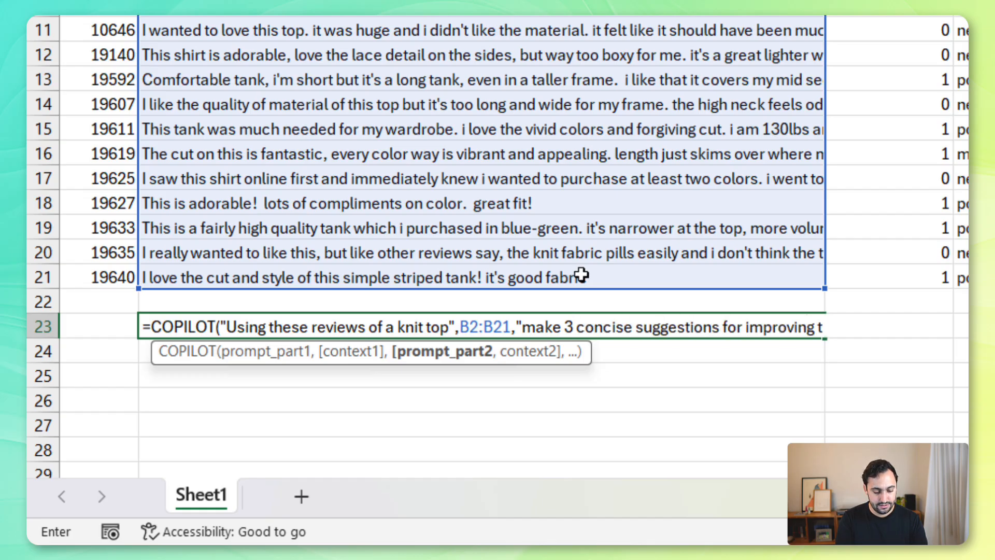
{"action": "type", "text": "he product\""}
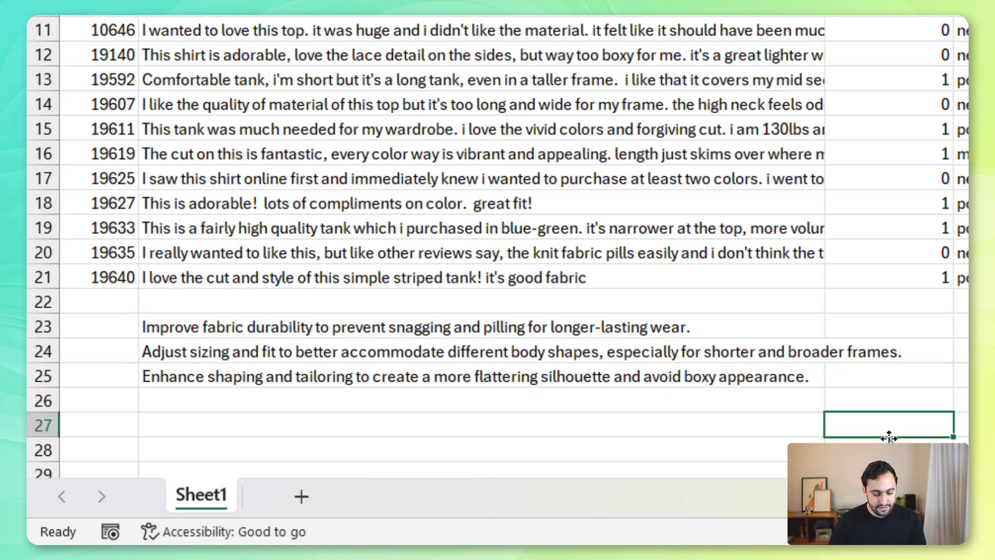
{"action": "mouse_move", "coordinate": [821, 371]}
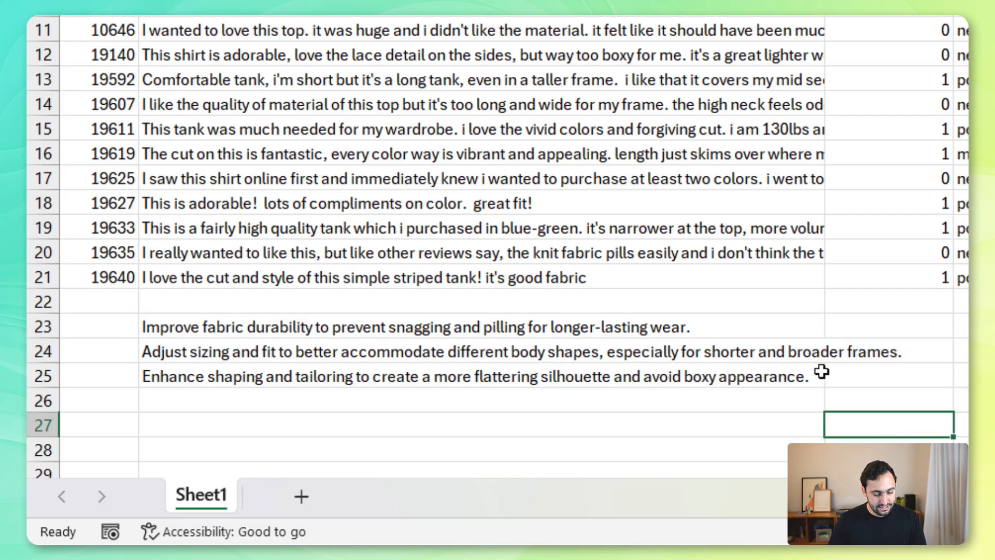